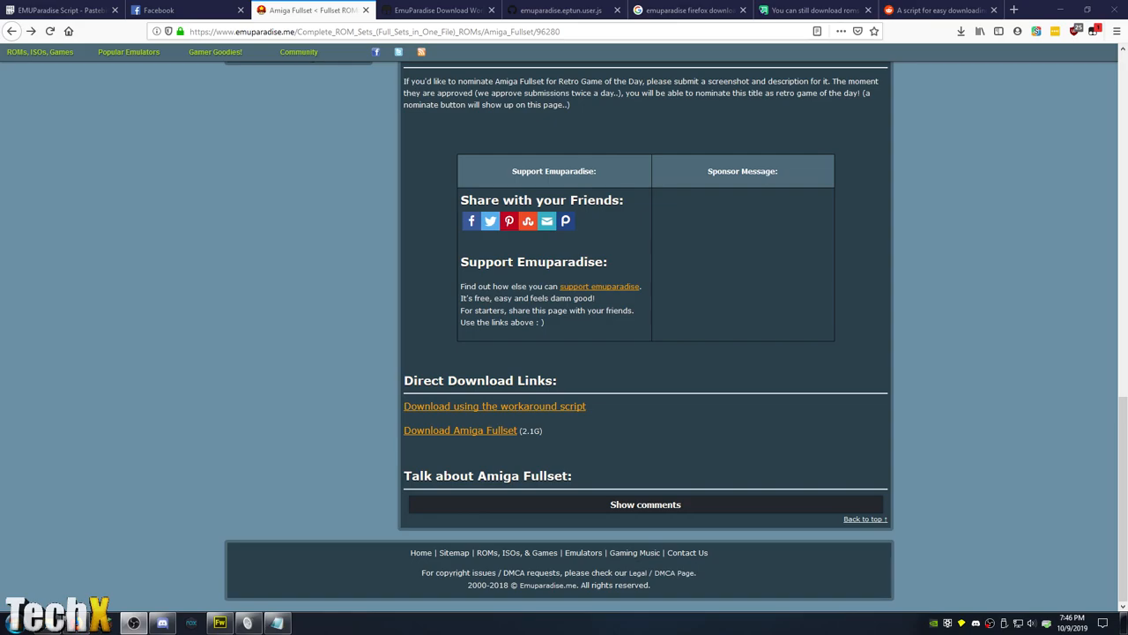
mouse_move(211, 349)
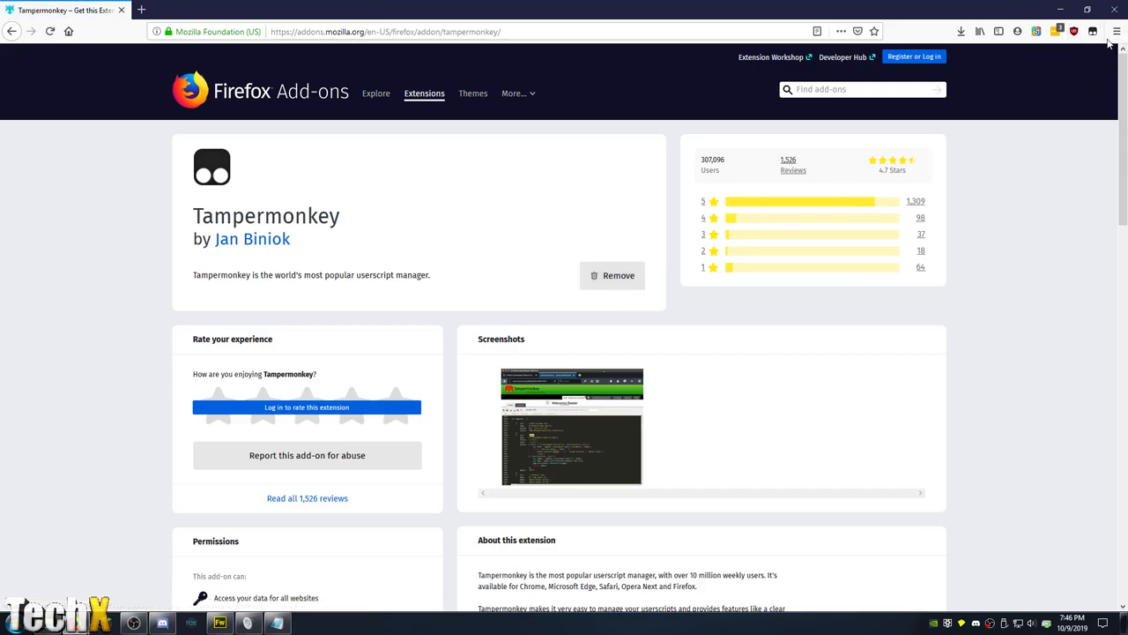
- Close the Tampermonkey add-on page once its Remove button confirms it is installed
click(1013, 10)
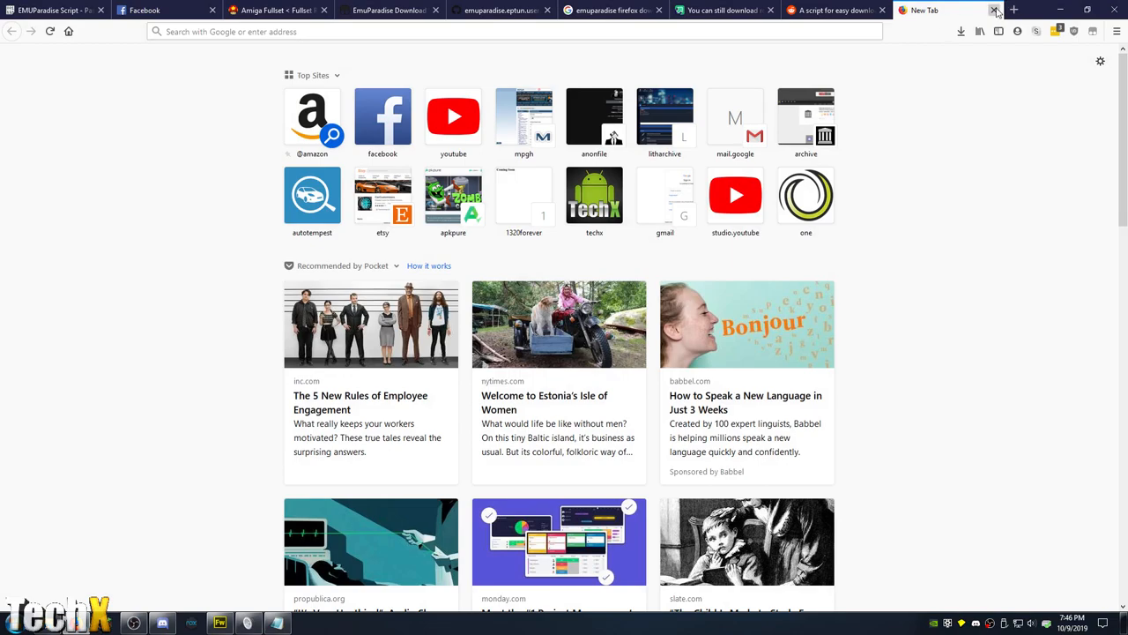
- Close the empty tab and scroll through the Pastebin userscript's RAW Paste Data
click(995, 9)
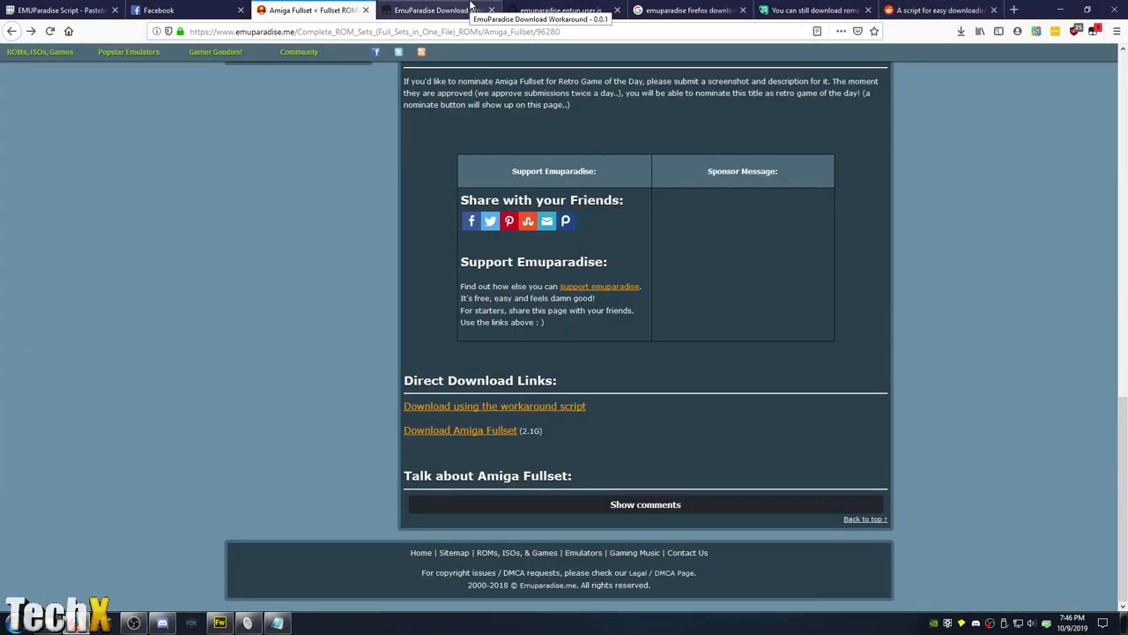
click(62, 9)
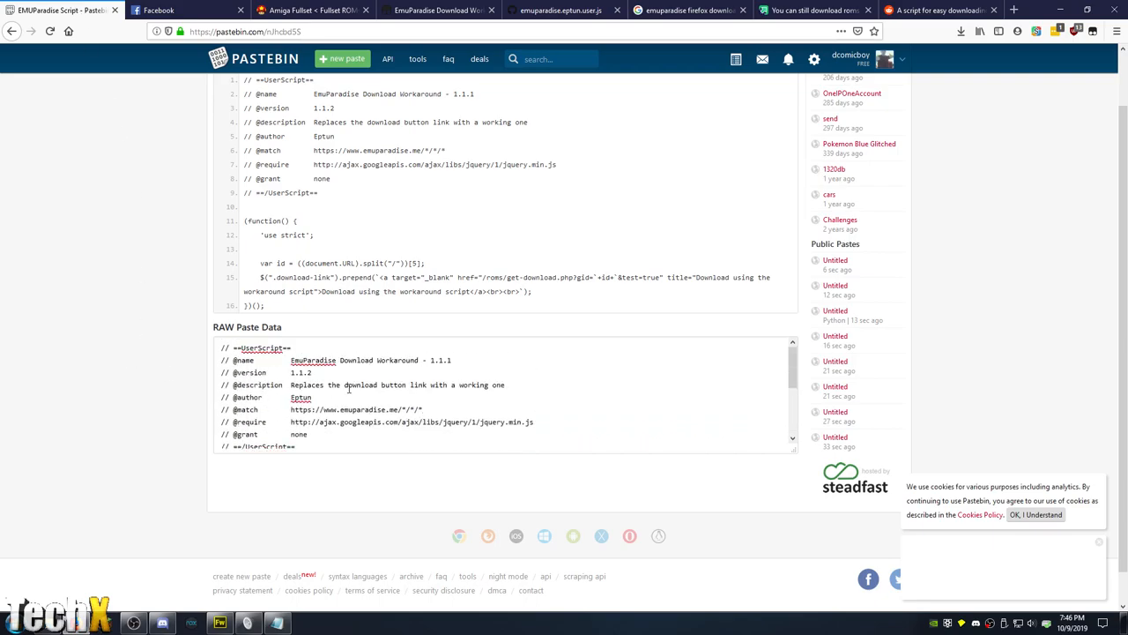
scroll(down, 3)
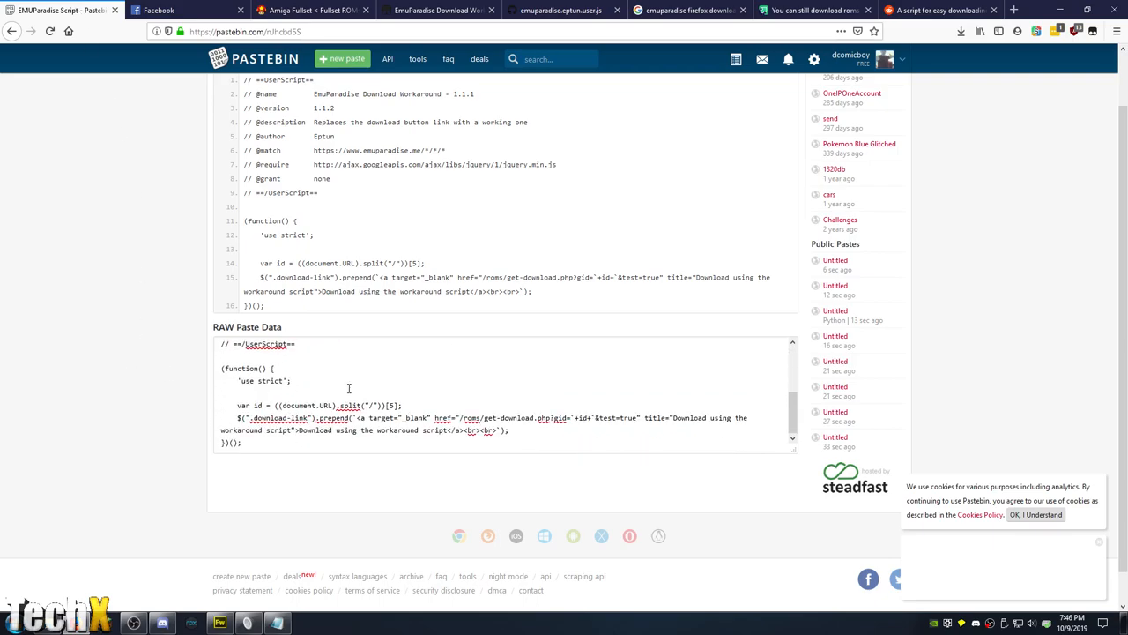
click(939, 10)
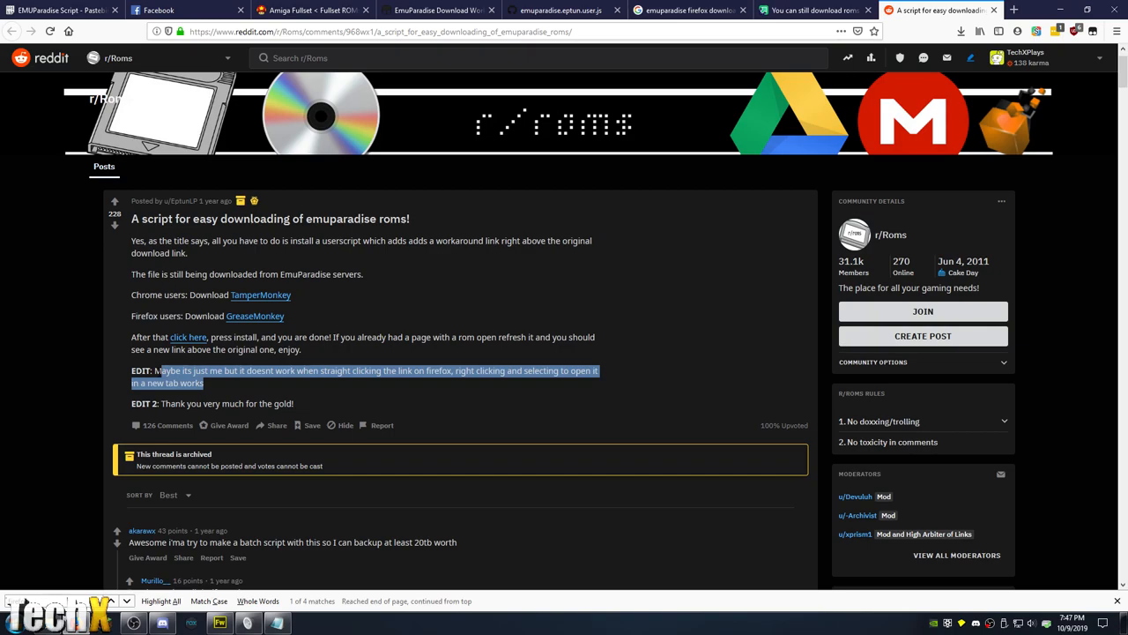
- Return from the Reddit post's new-tab tip to the Emuparadise Amiga Fullset tab
click(313, 10)
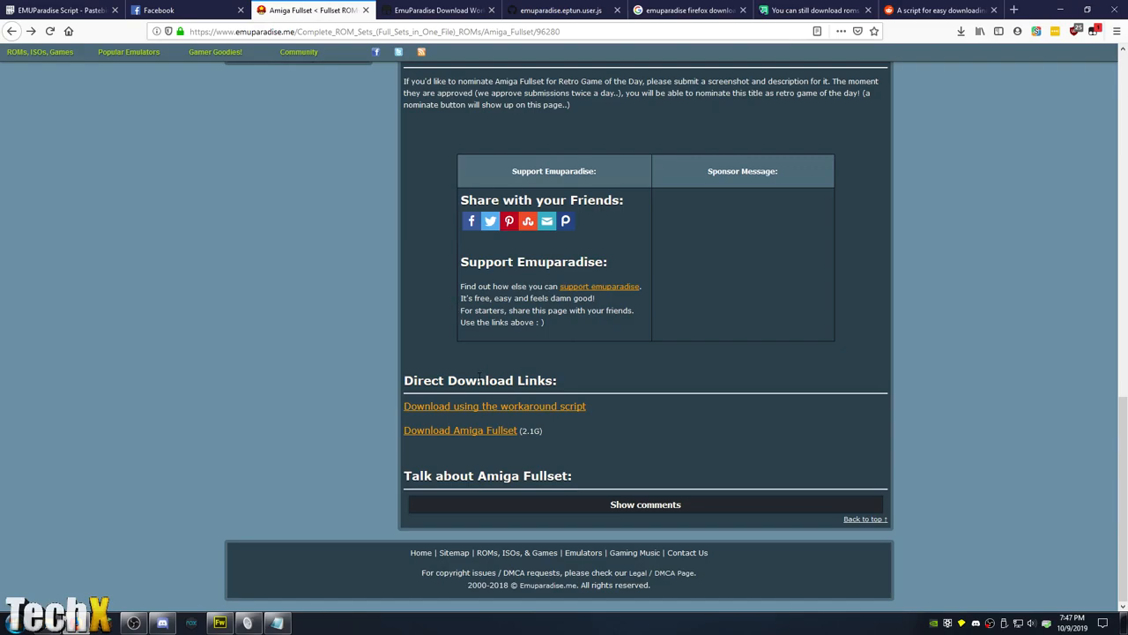
- Confirm via Save Link As that the workaround link downloads Amiga-Fullset.rar, then cancel
right_click(494, 406)
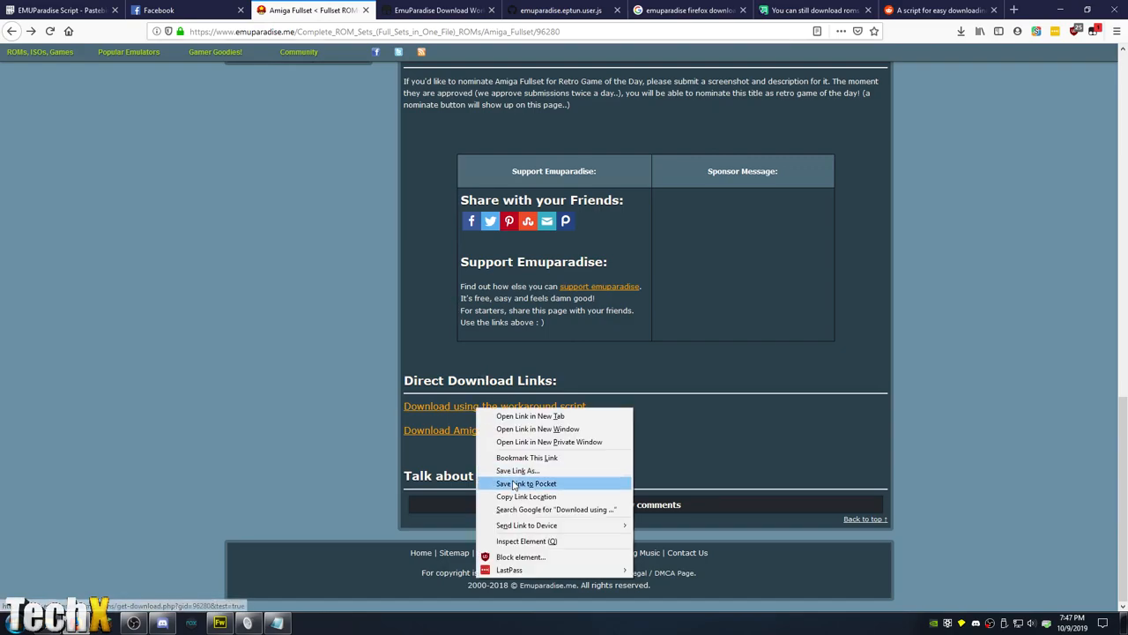
click(517, 470)
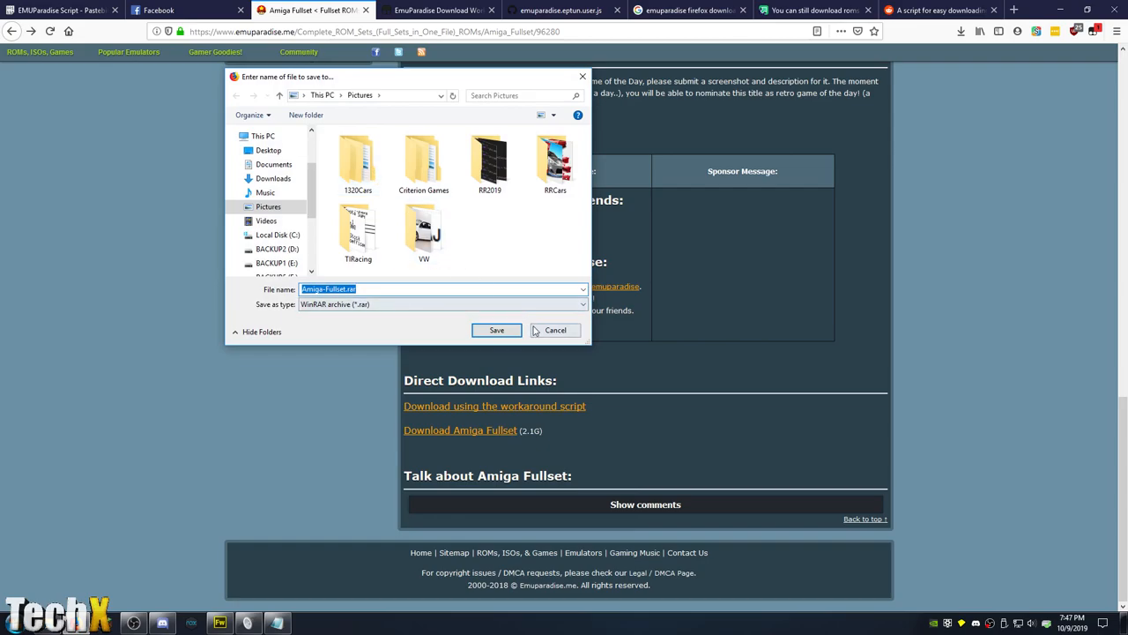
click(555, 329)
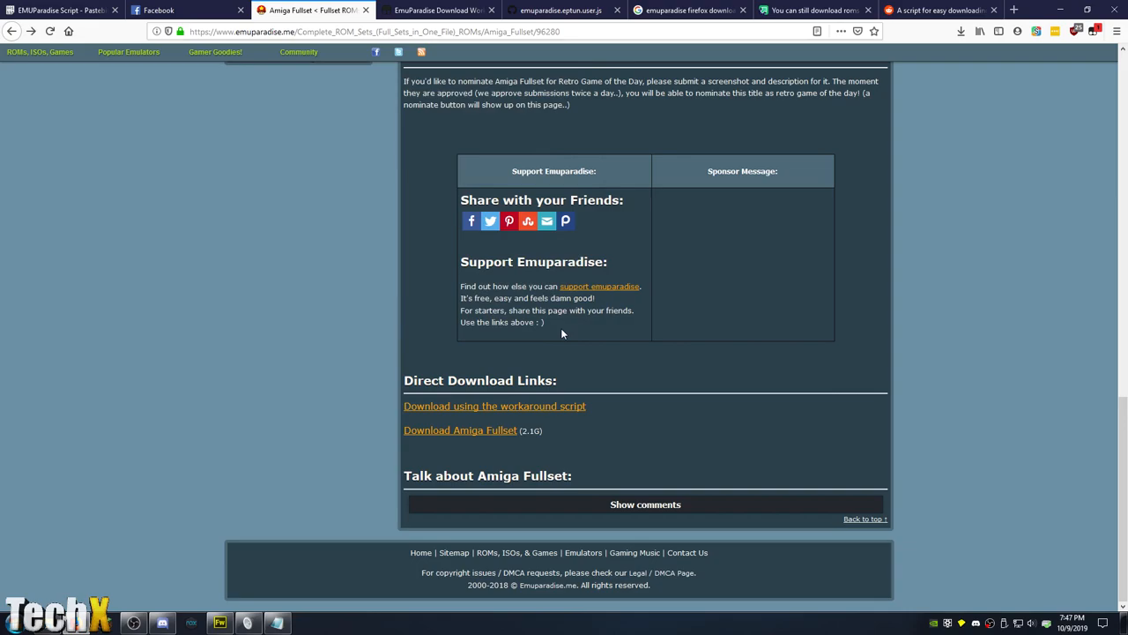
click(432, 10)
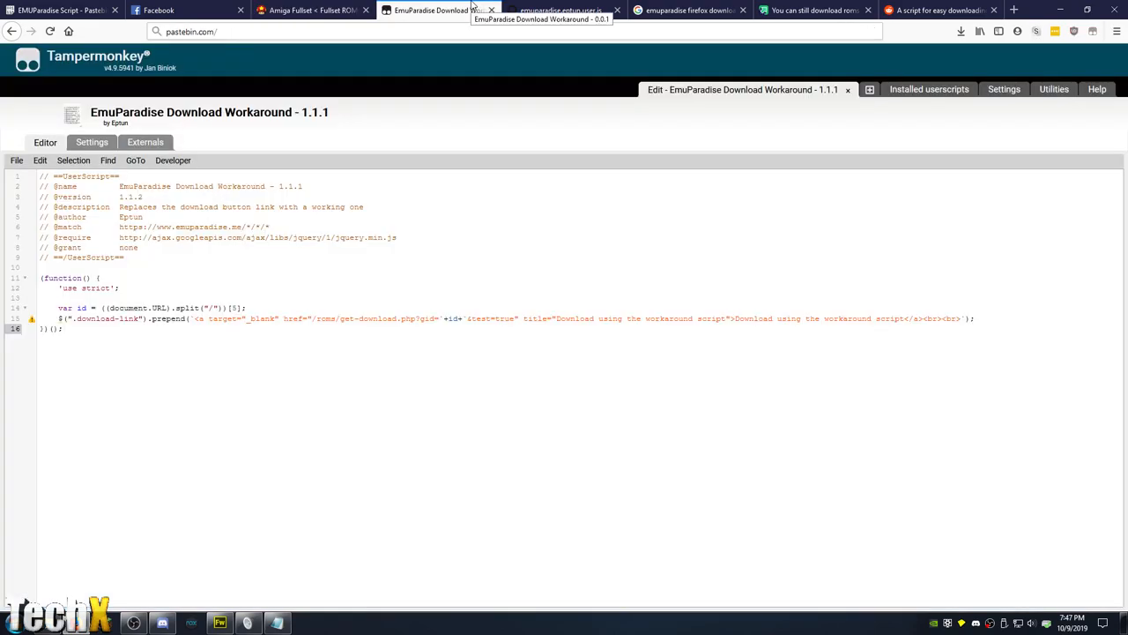
- Open the Gist's raw emuparadise.eptun.user.js to get Tampermonkey's v1.1.2 reinstall prompt
click(562, 10)
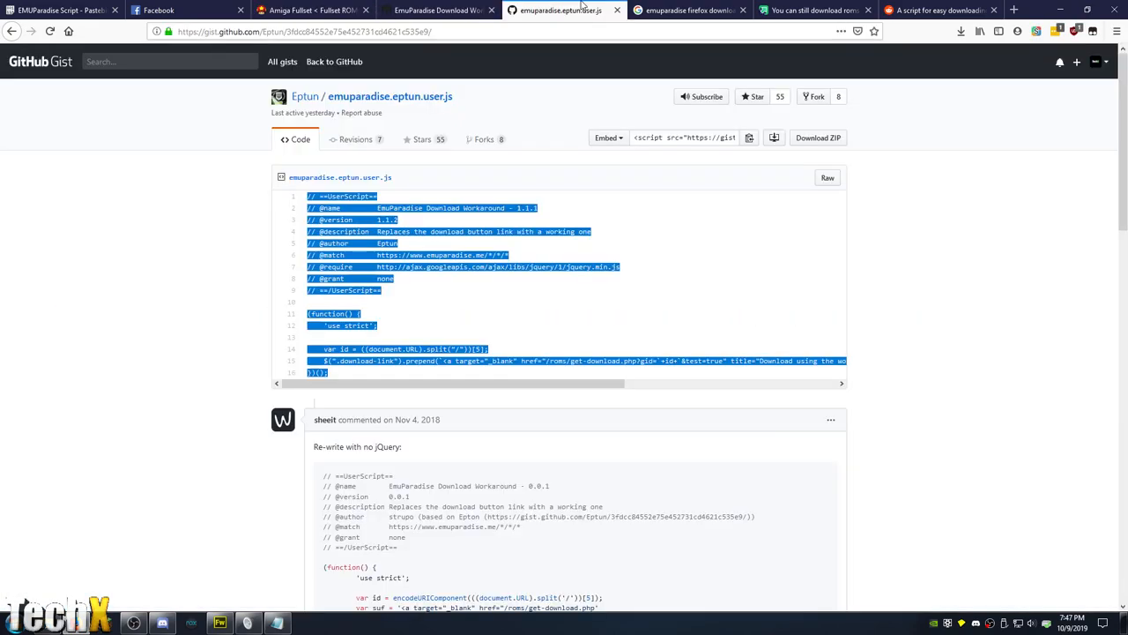
click(939, 10)
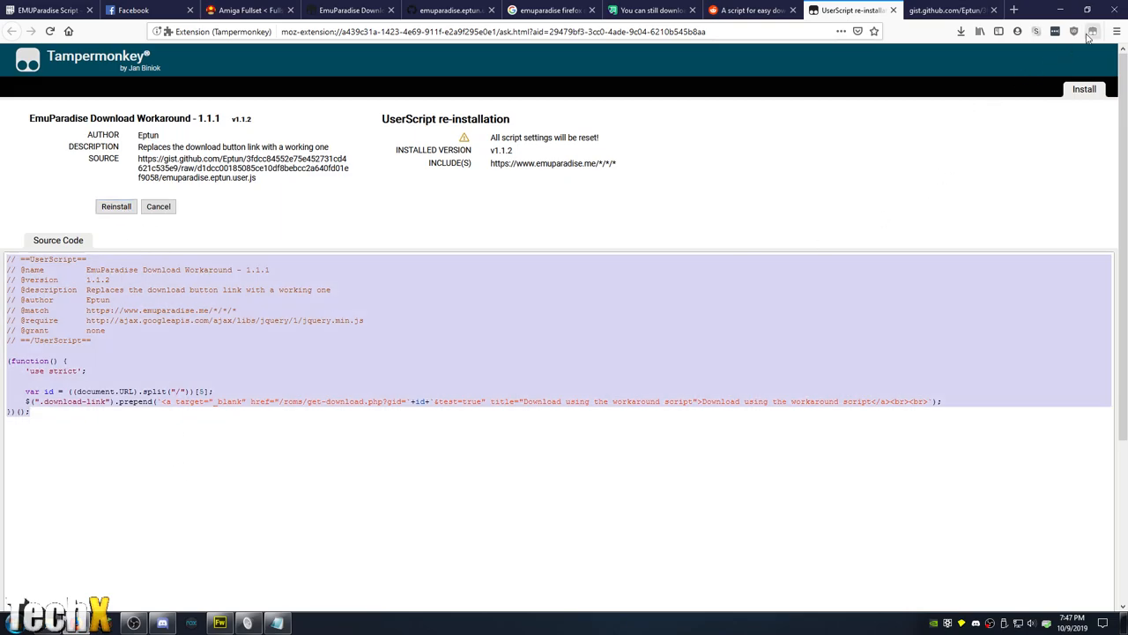
- View the installed EmuParadise Download Workaround script in the Tampermonkey Dashboard
click(1092, 32)
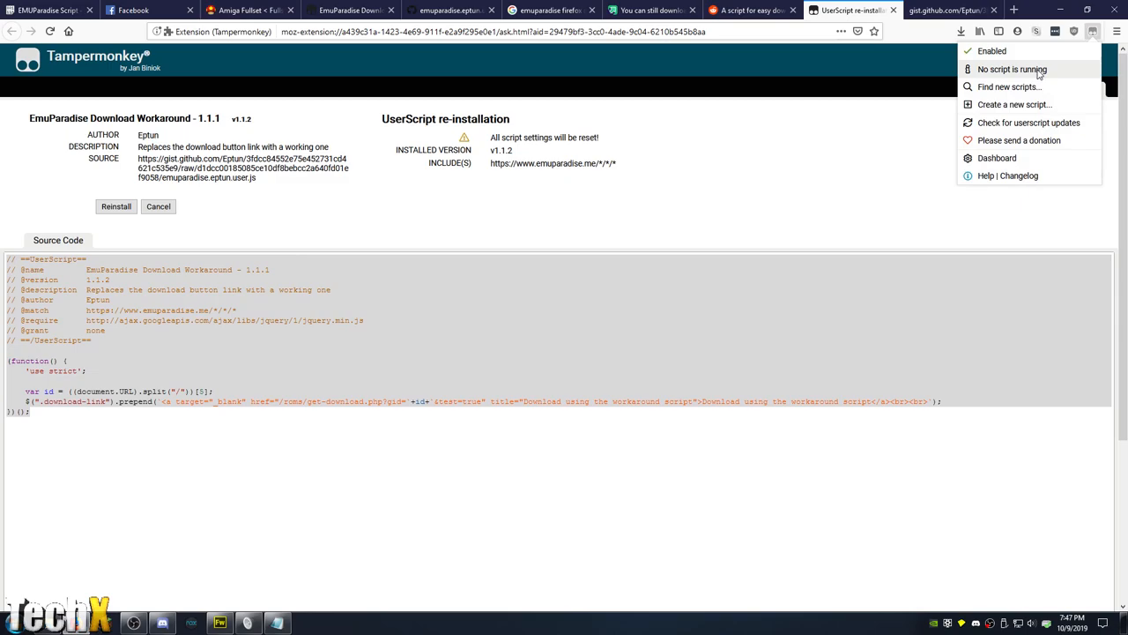
click(996, 158)
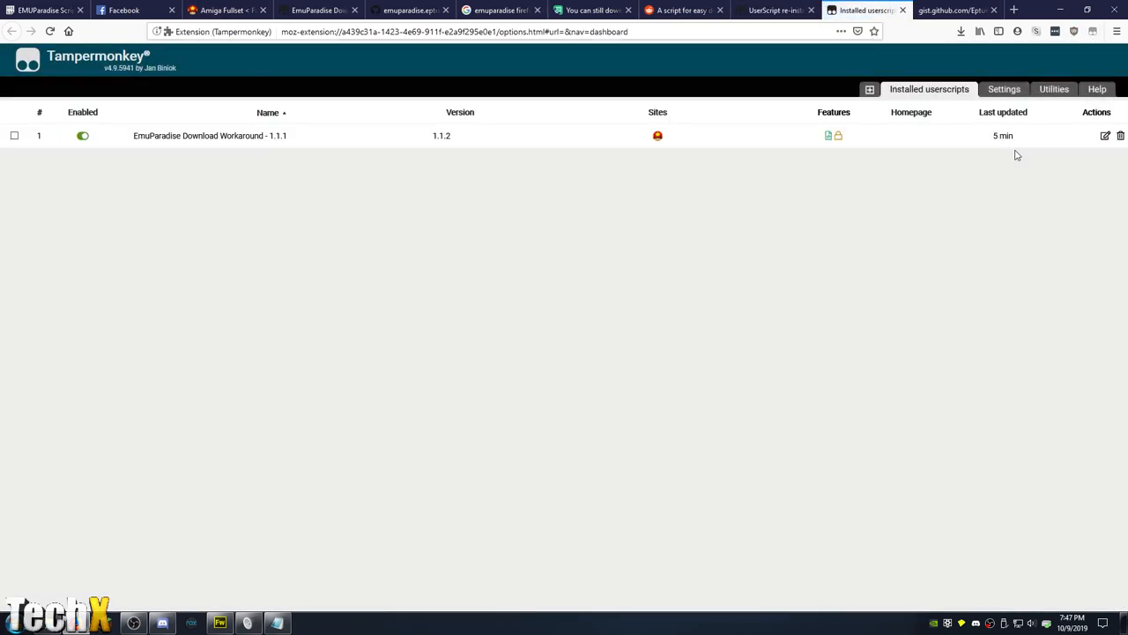
mouse_move(50, 213)
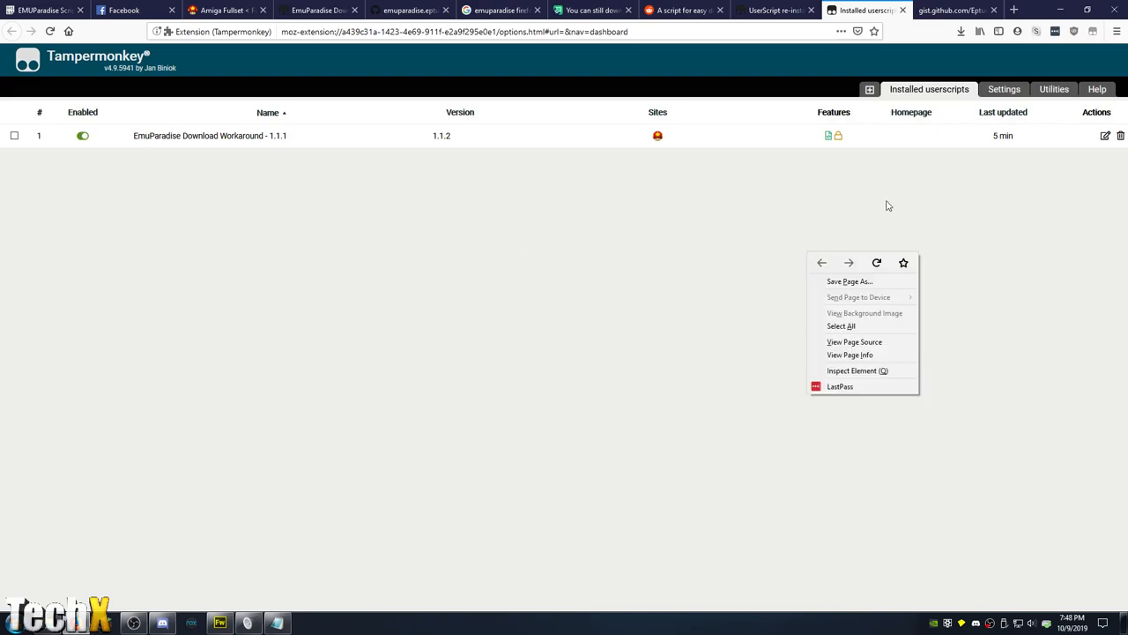
click(868, 89)
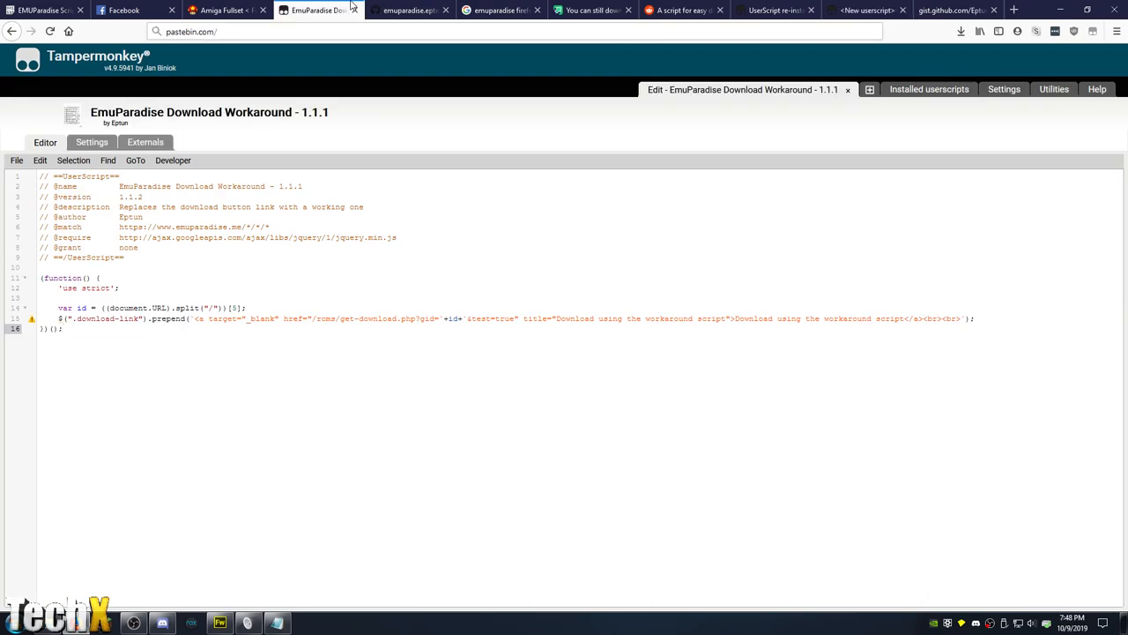
- Replace all editor code with the Gist comment's no-jQuery rewrite (v0.0.1) and save
click(409, 10)
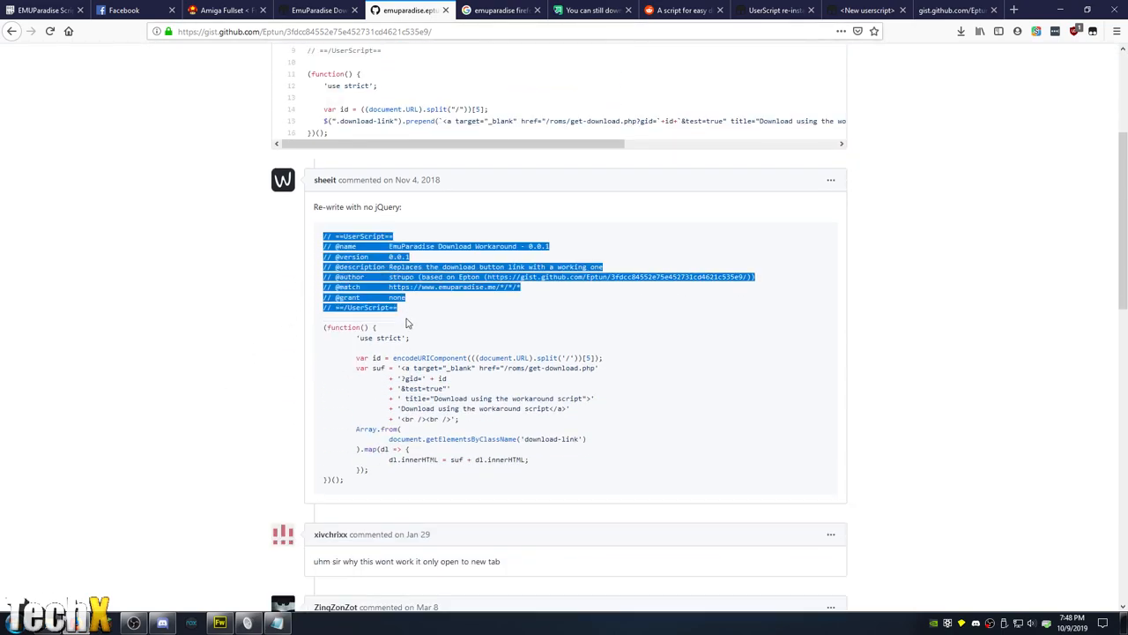
drag(405, 323, 421, 482)
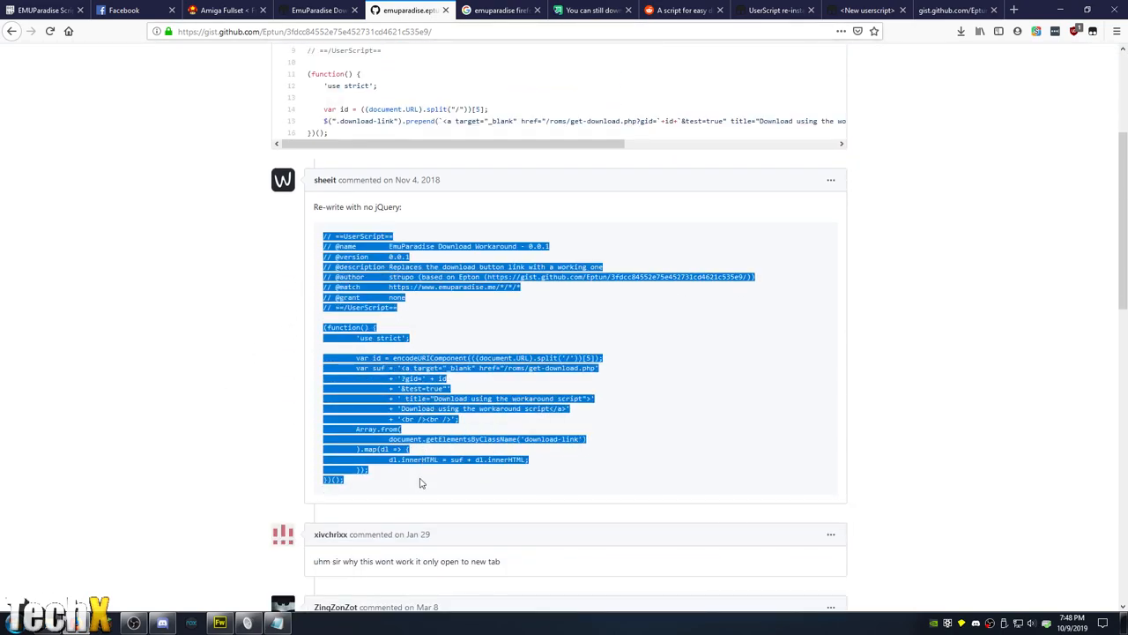
click(864, 10)
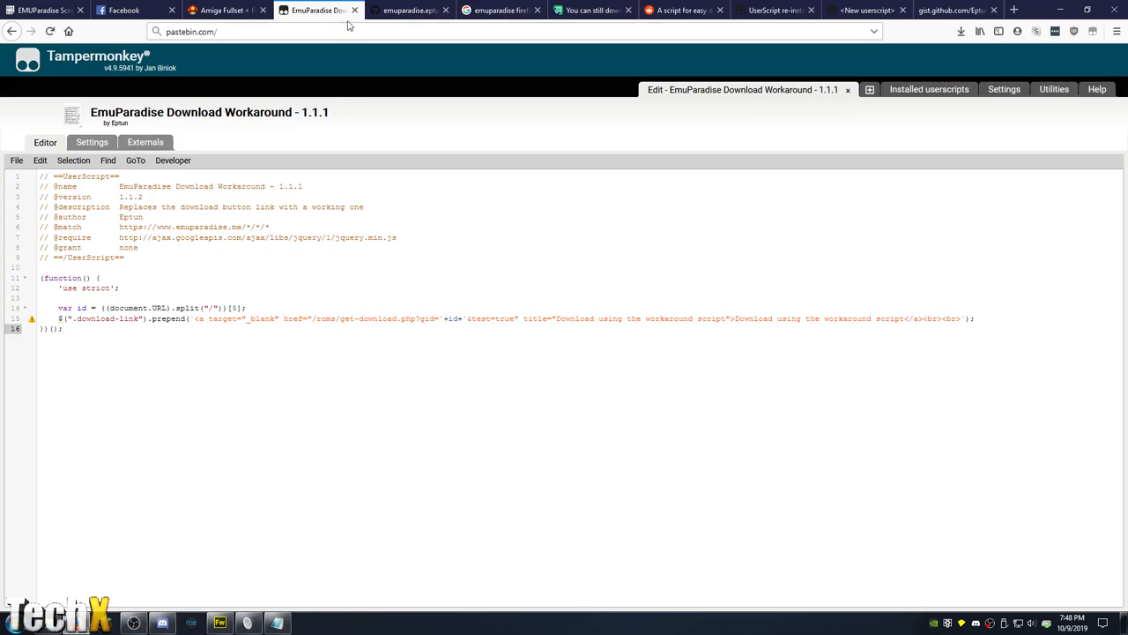
key(ctrl+a)
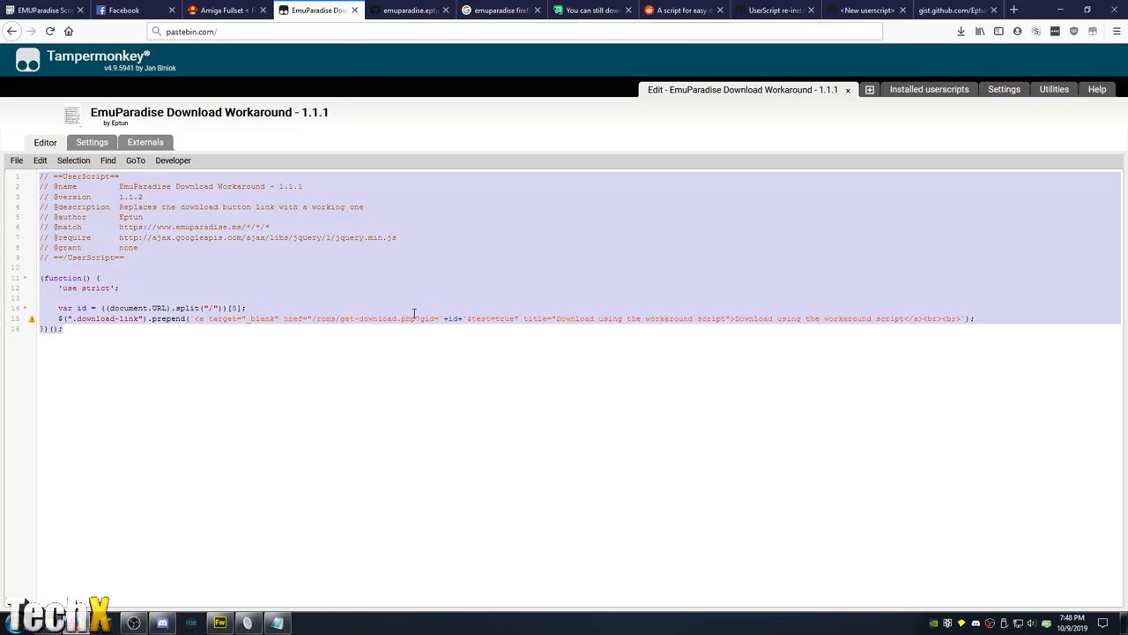
click(16, 160)
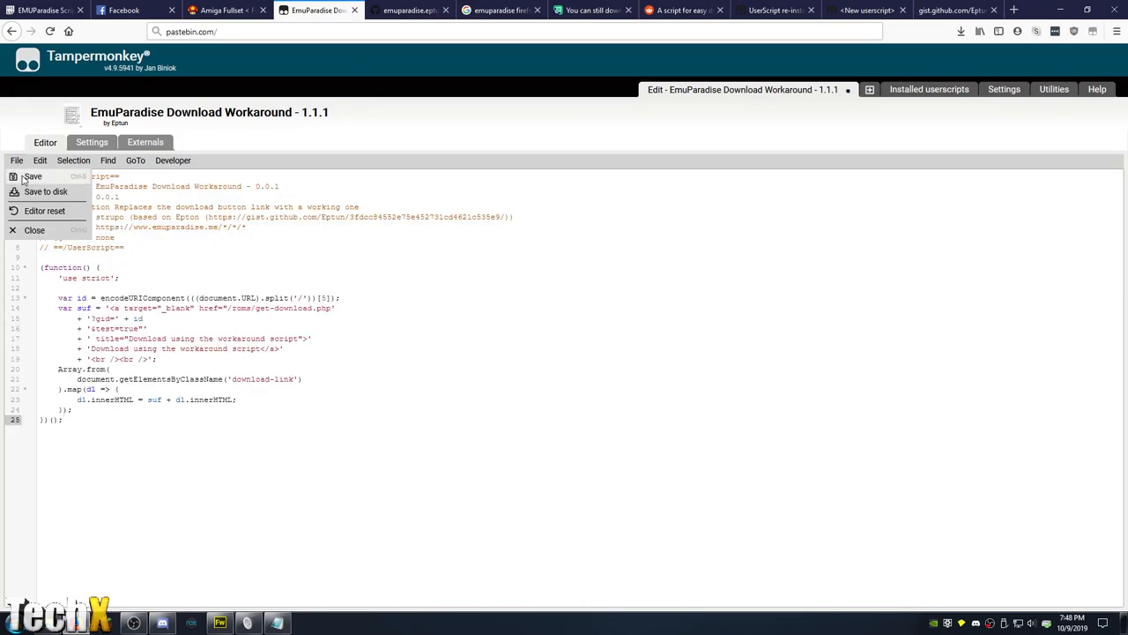
click(408, 9)
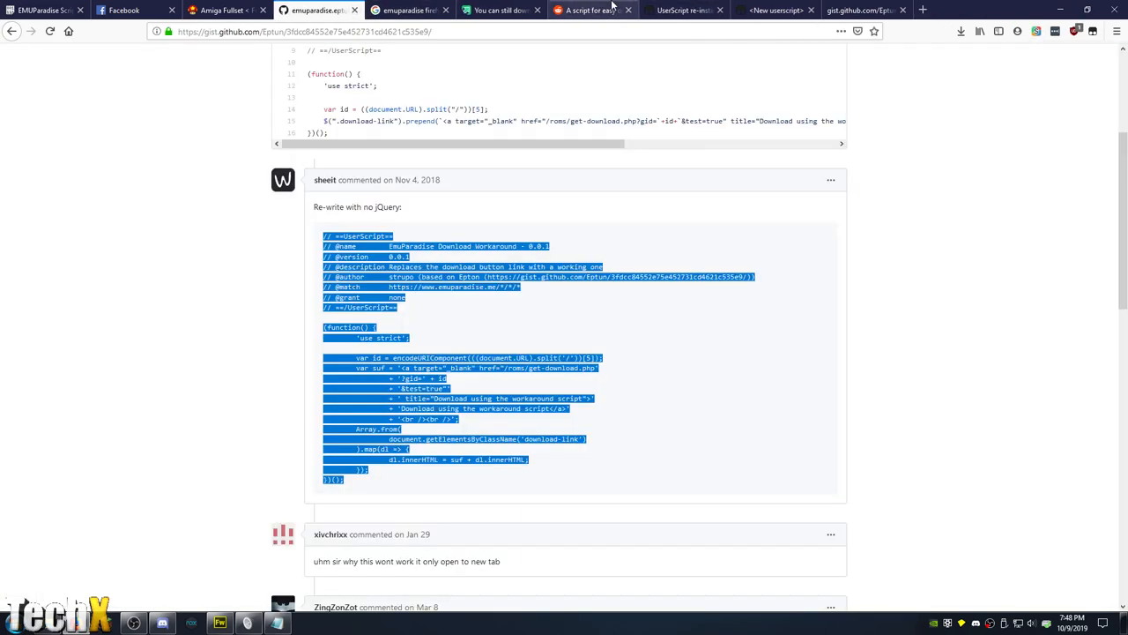
- Browse Emuparadise's ROMs, ISOs and Games section through the Sega Dreamcast ISO pages
click(224, 10)
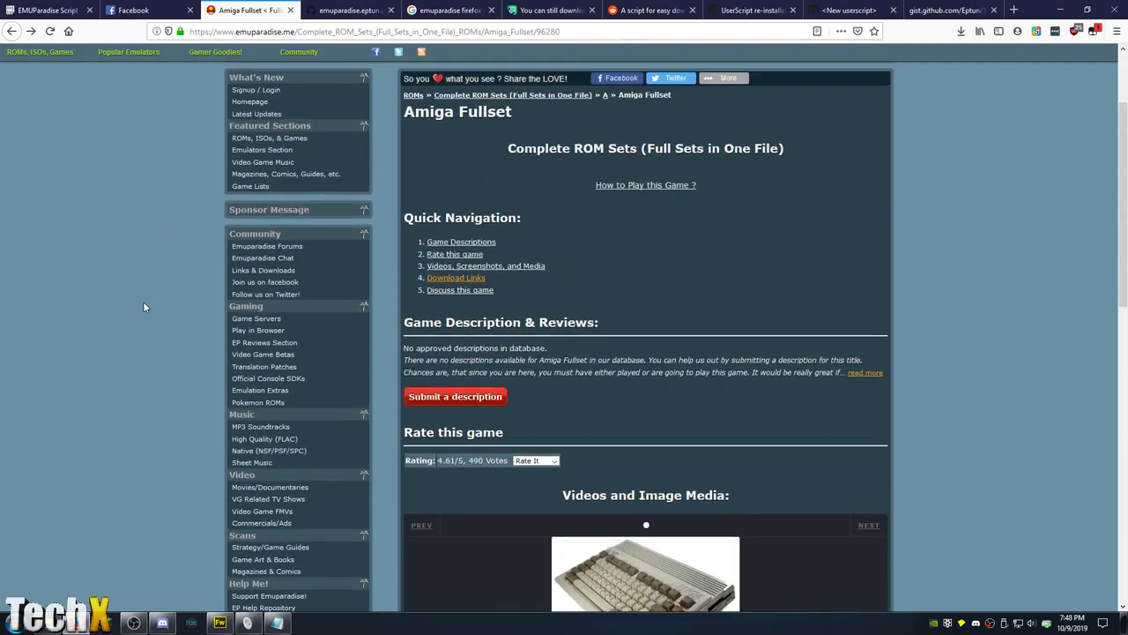
scroll(up, 3)
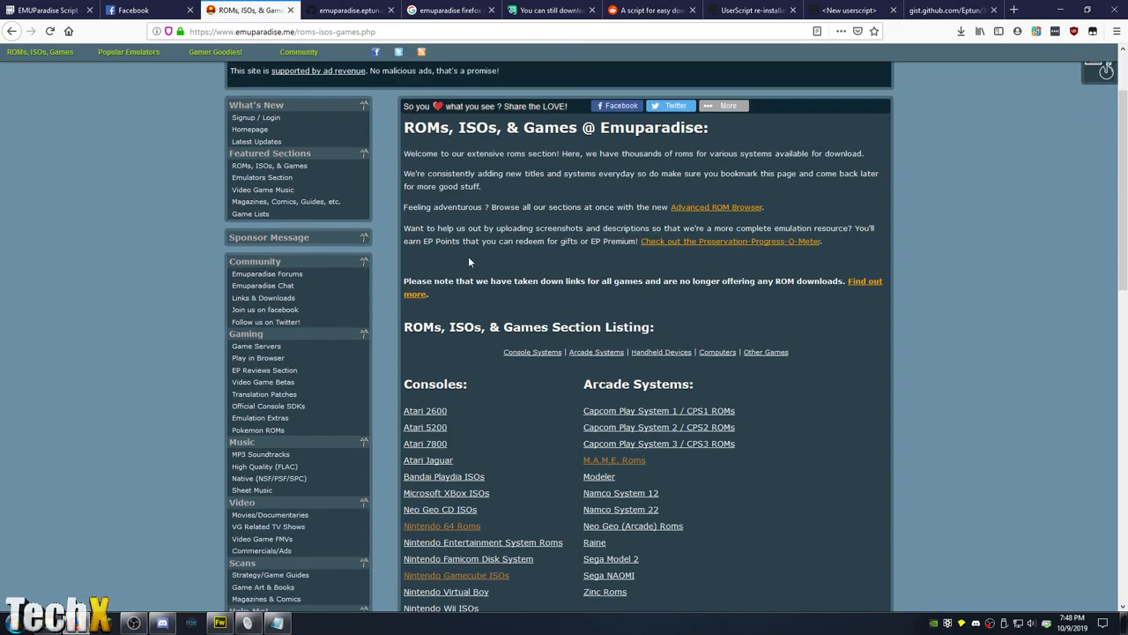
scroll(down, 3)
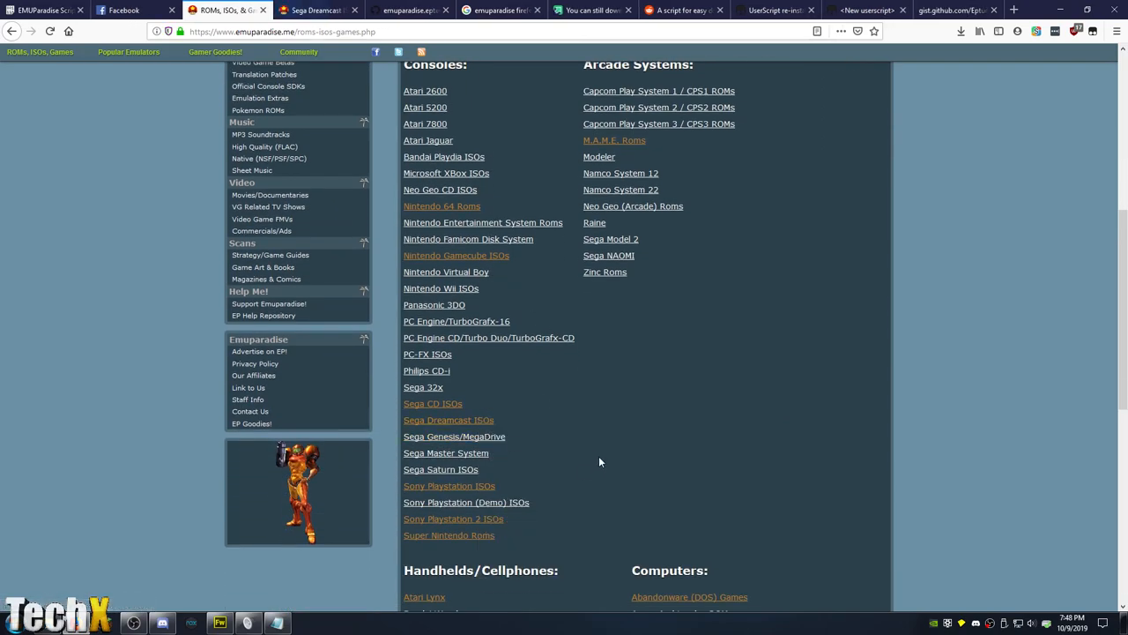
mouse_move(473, 414)
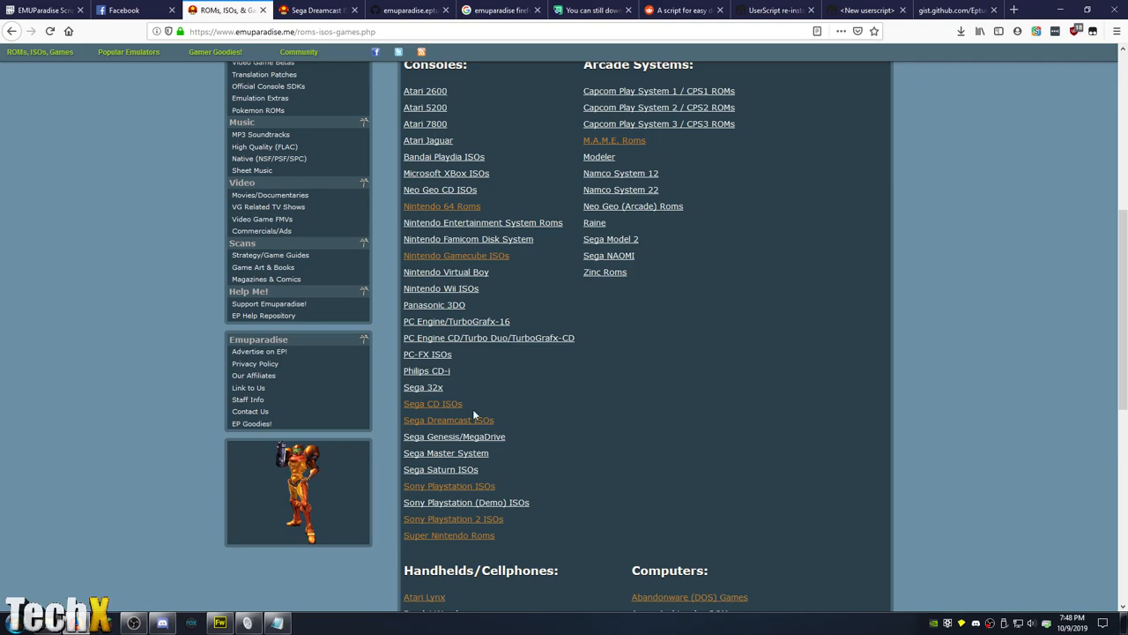
click(448, 419)
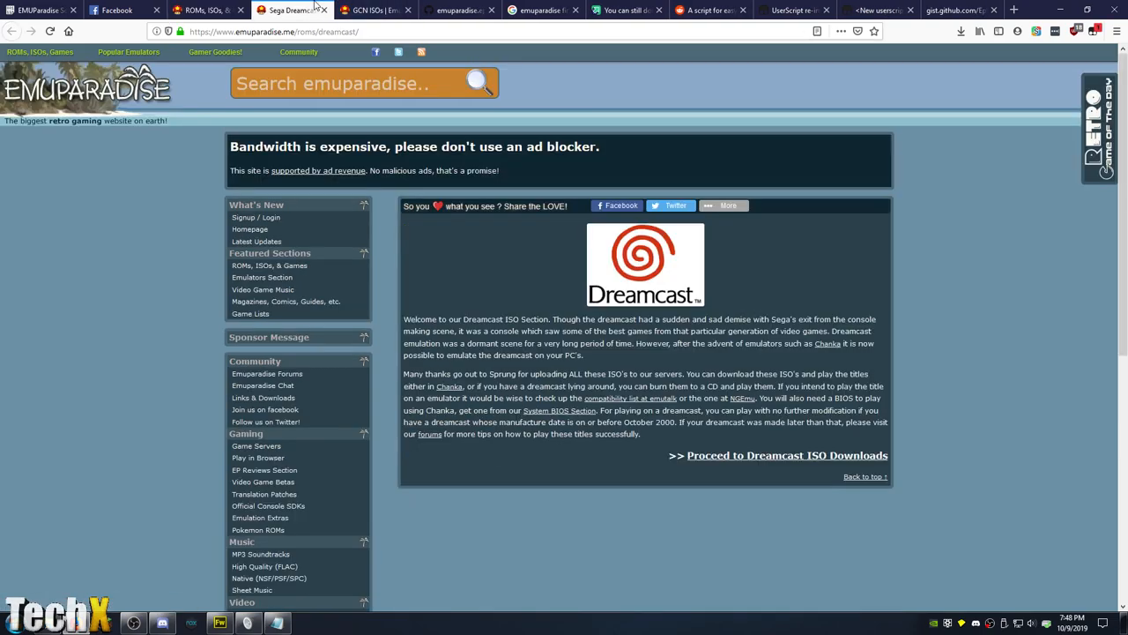
click(786, 455)
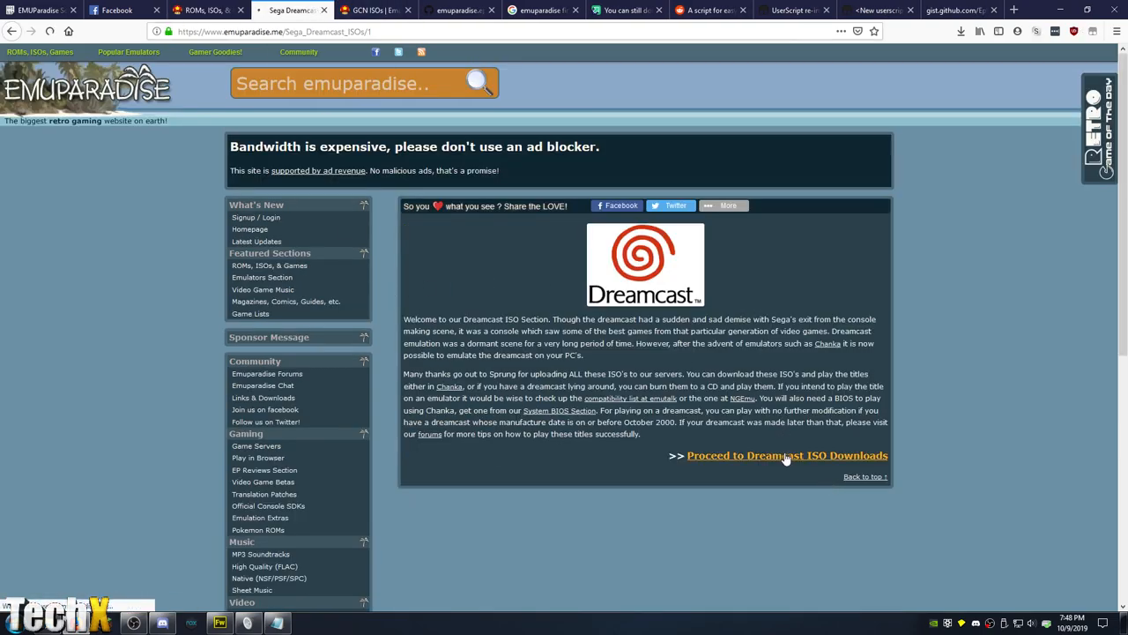
- Open Burnout 2 Point Of Impact from Gamecube ISOs and right-click its workaround link
click(374, 10)
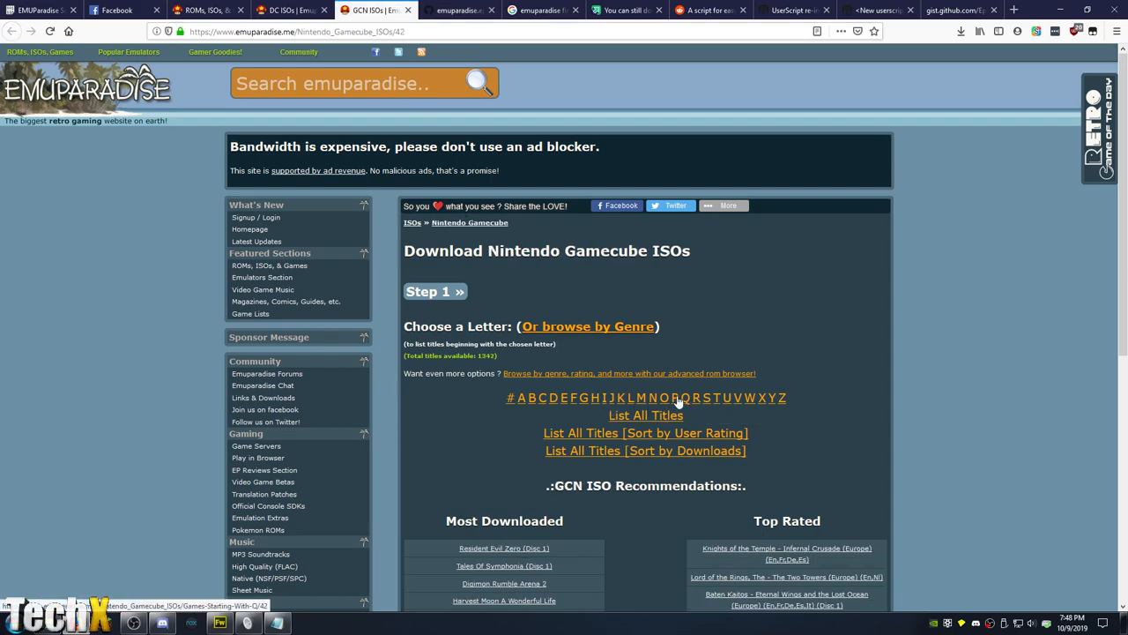
click(532, 397)
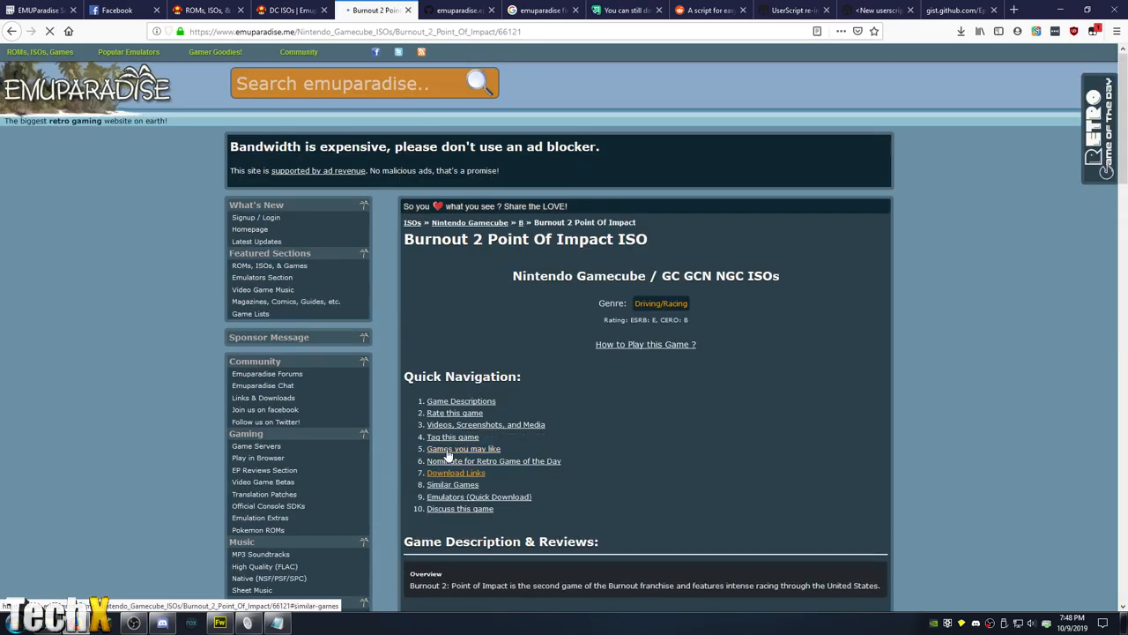
scroll(down, 3)
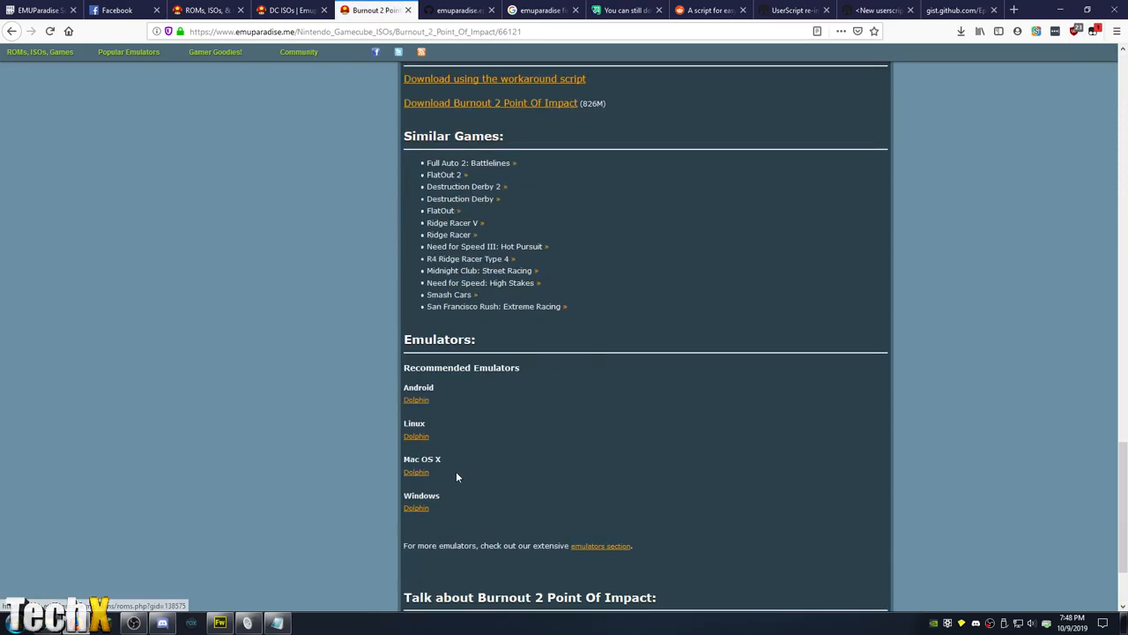
mouse_move(620, 160)
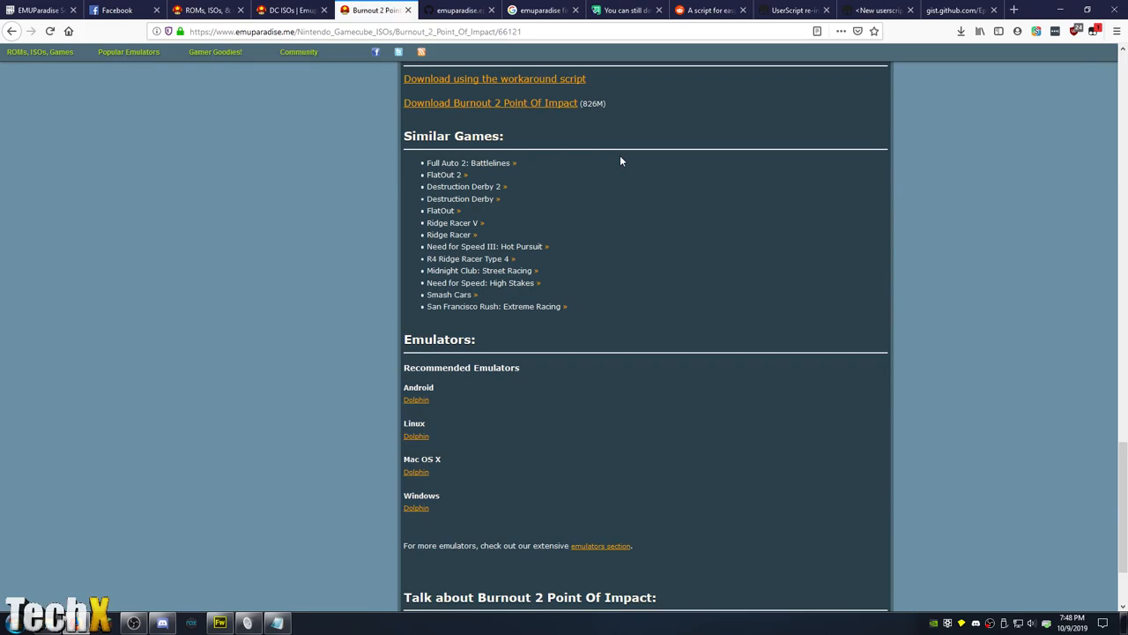
scroll(up, 3)
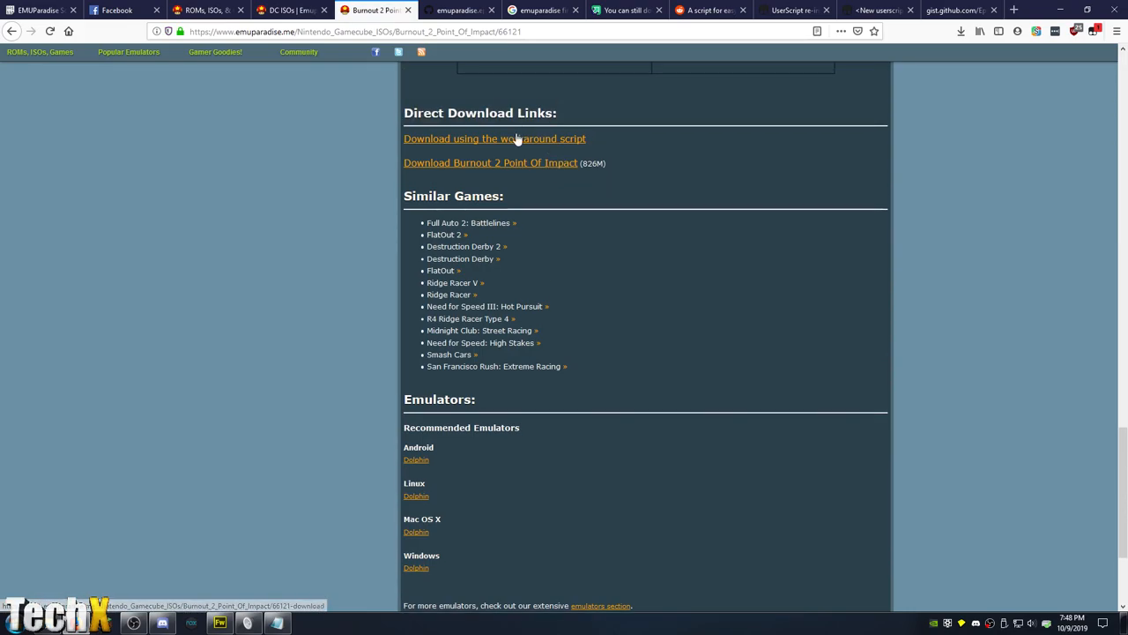
right_click(494, 138)
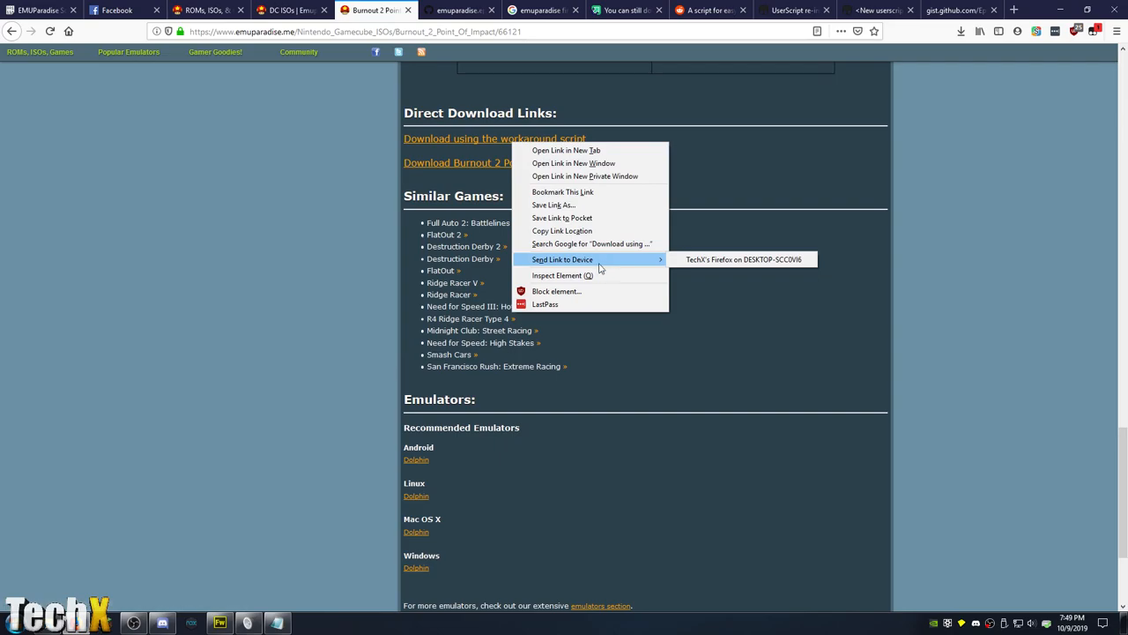
- Inspect the Burnout 2 workaround link's markup pointing to get-download.php with the game id
click(558, 275)
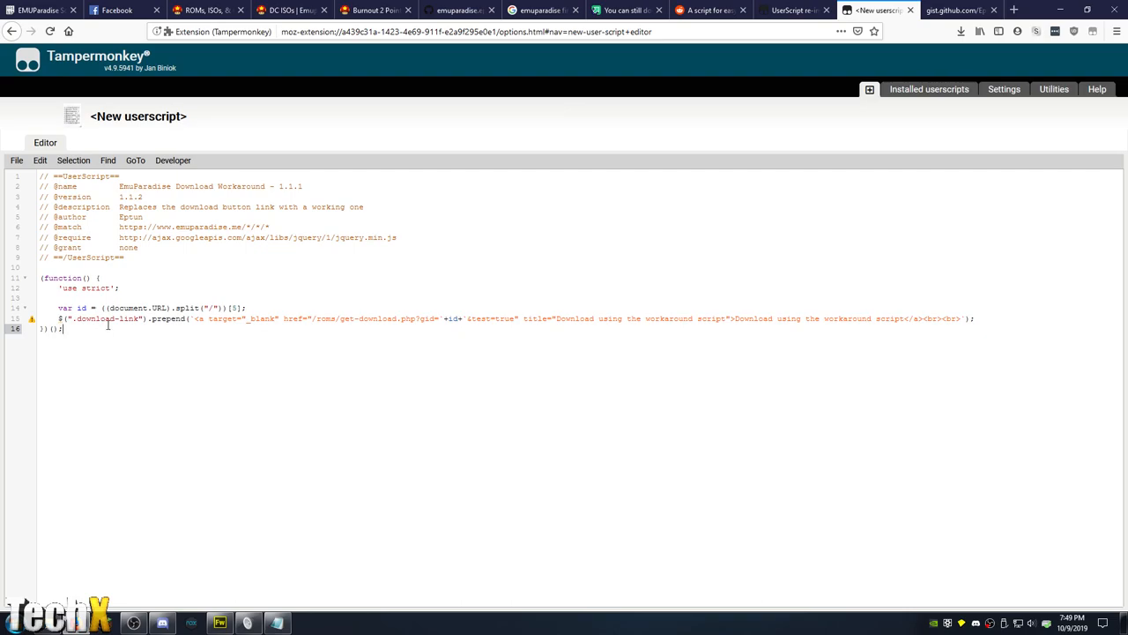
mouse_move(207, 330)
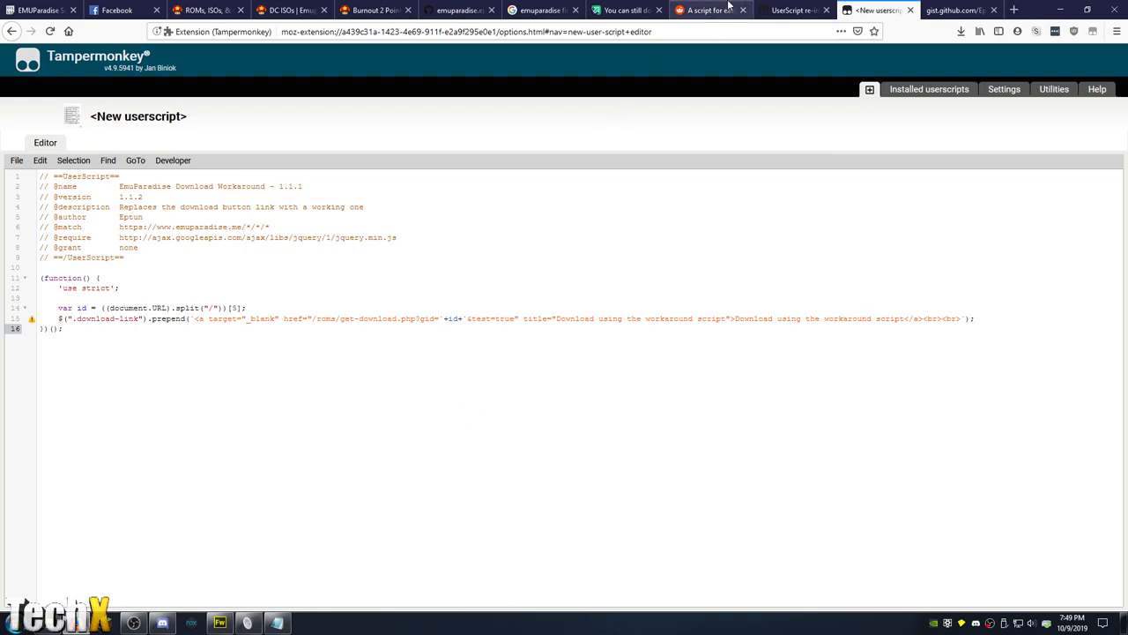
click(375, 10)
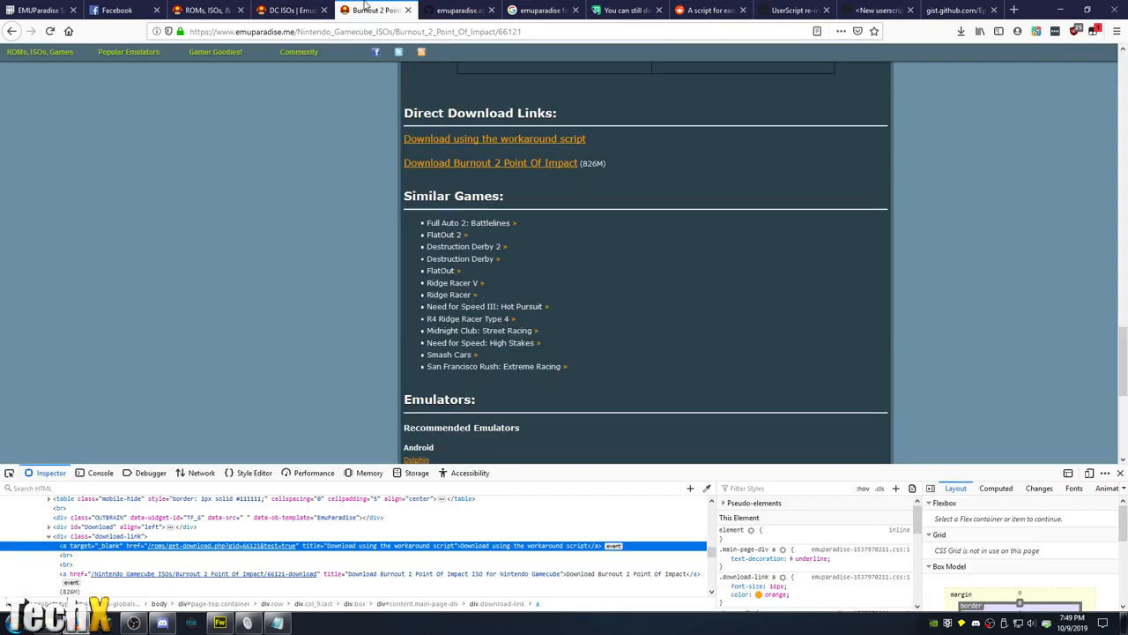
- Inspect the markup of the Driving/Racing genre tag and the Direct Download Links section
scroll(up, 3)
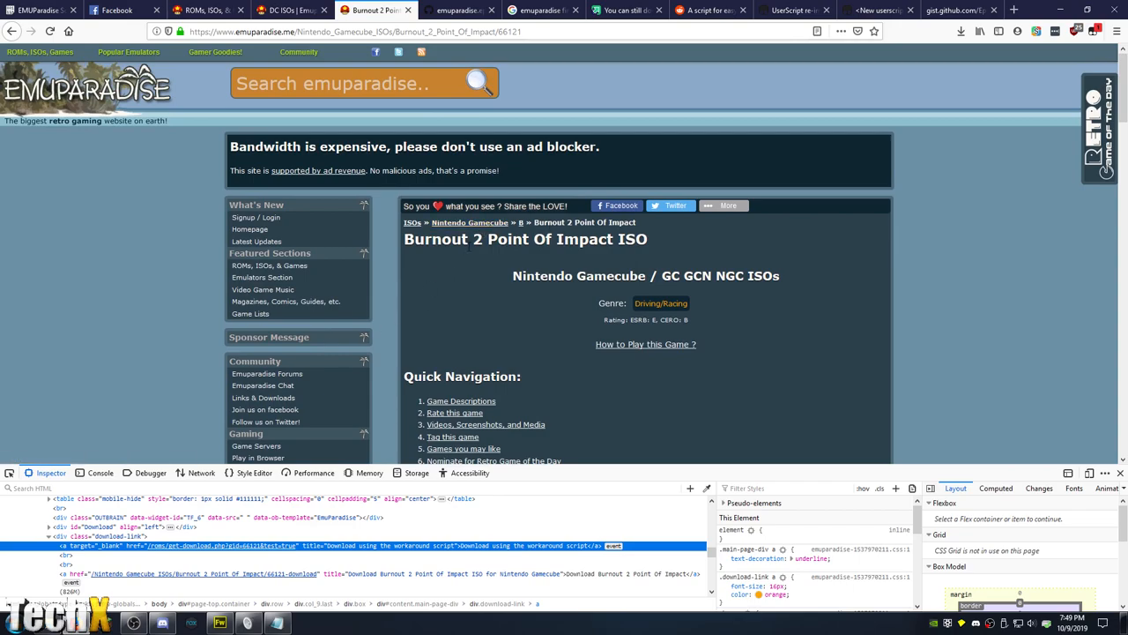
right_click(660, 302)
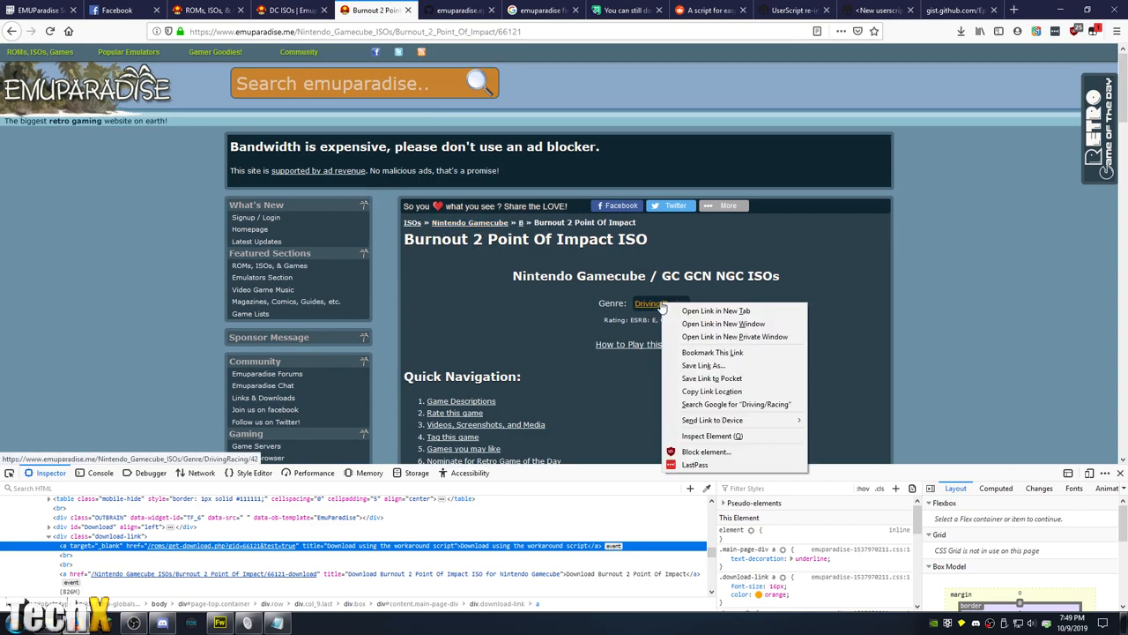
click(711, 436)
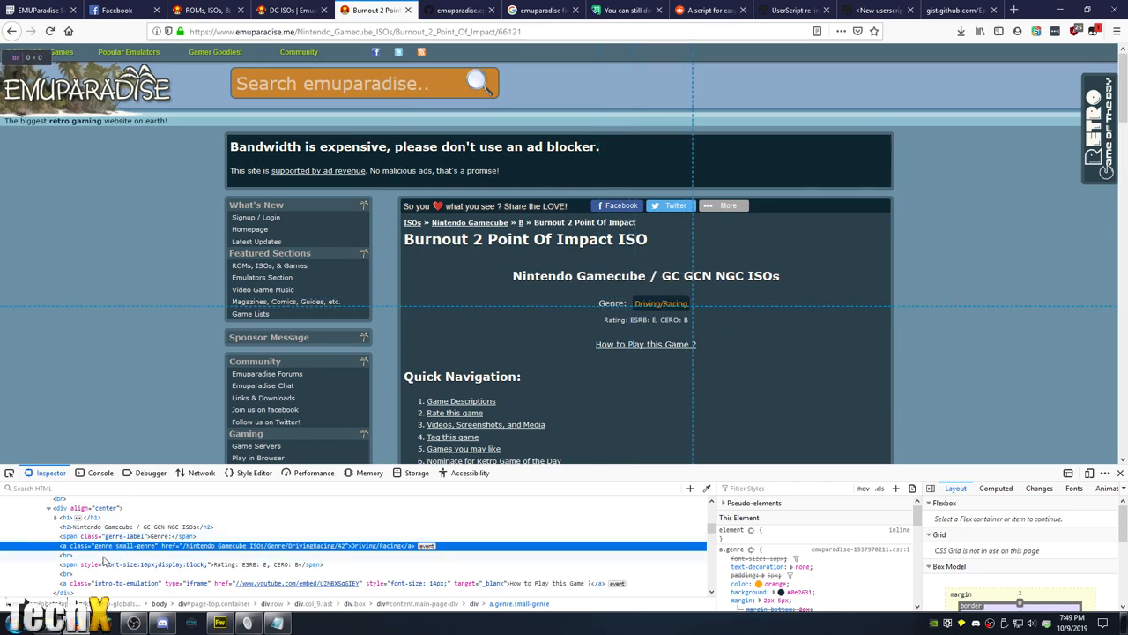
mouse_move(844, 307)
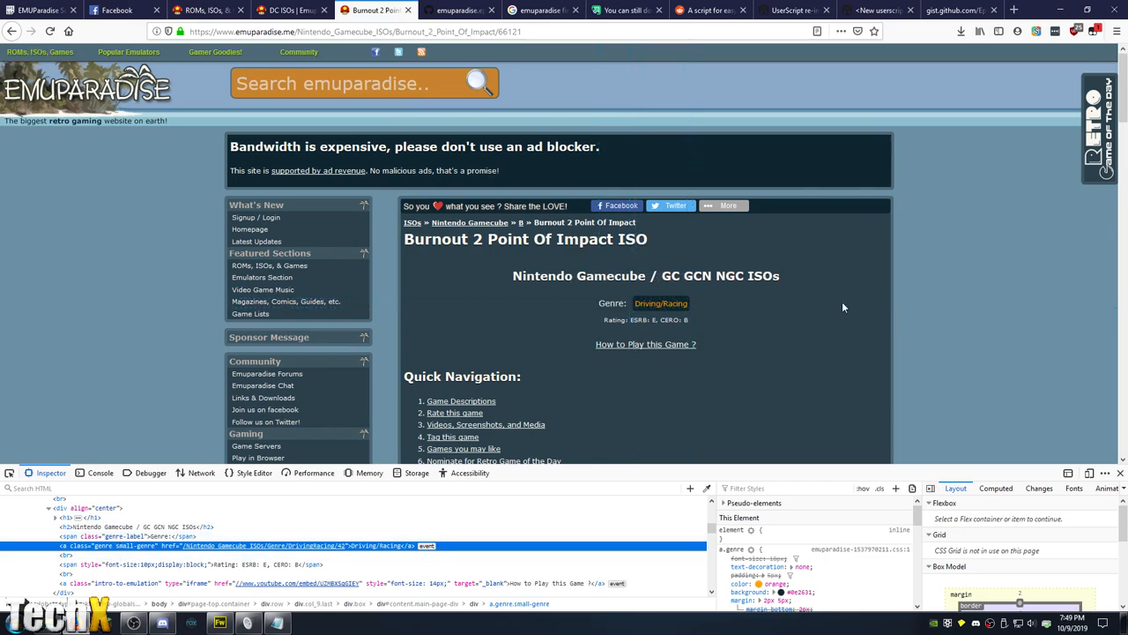
scroll(down, 3)
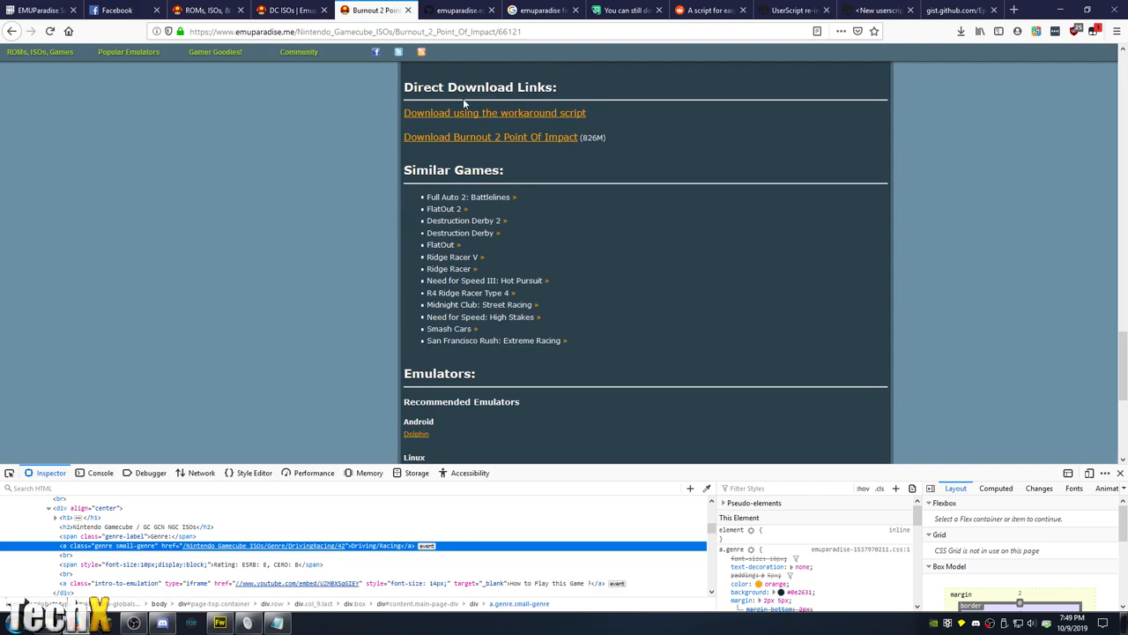
mouse_move(495, 112)
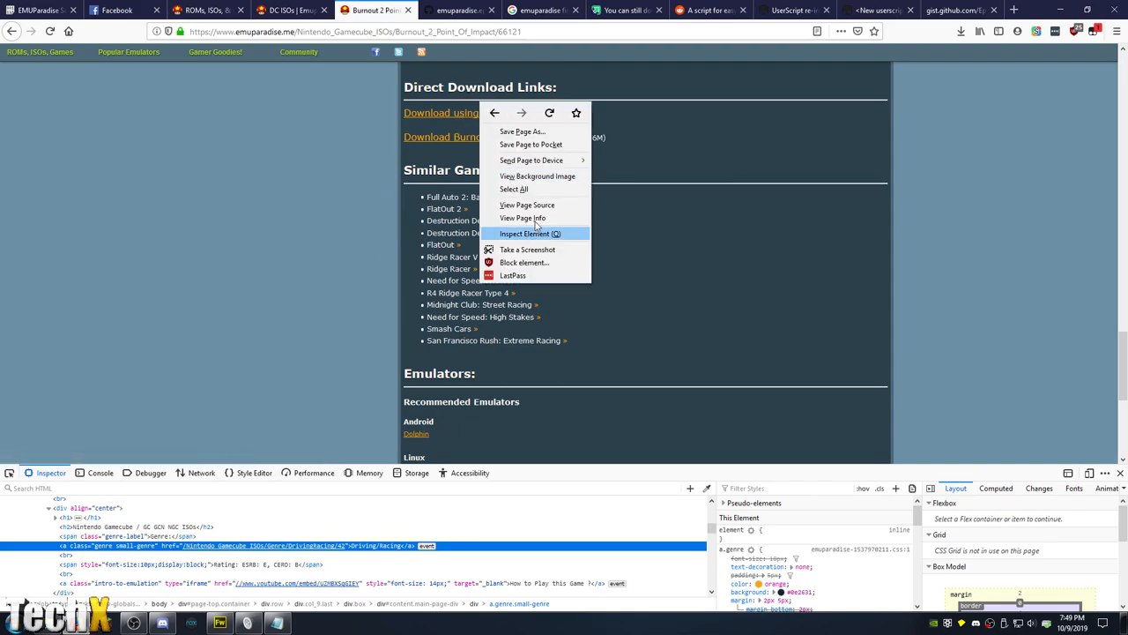
click(529, 233)
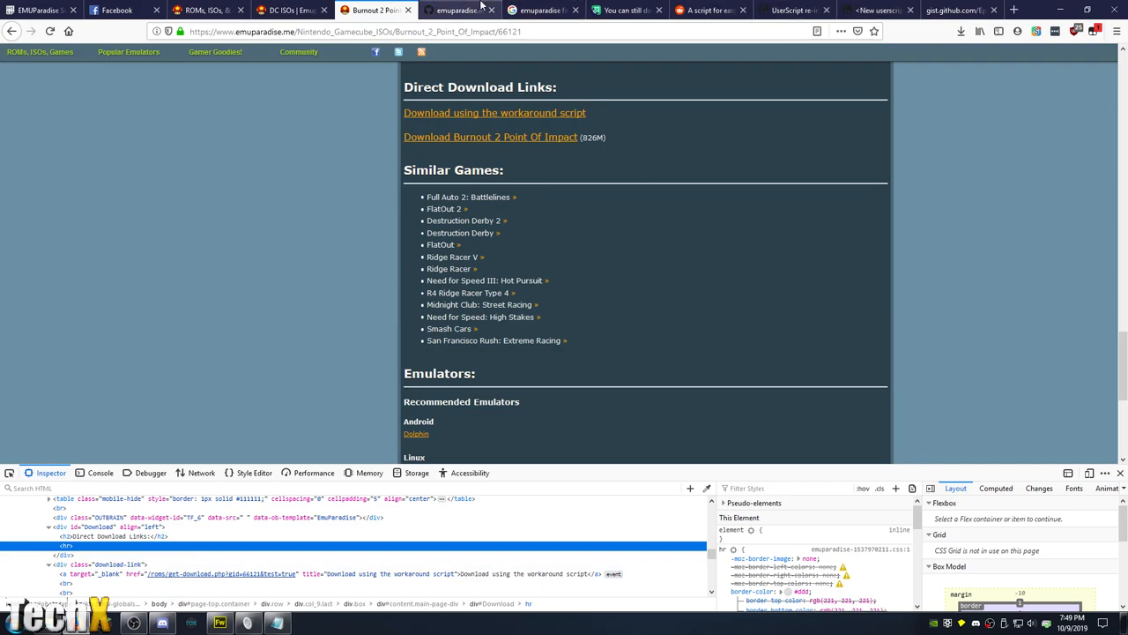
click(458, 10)
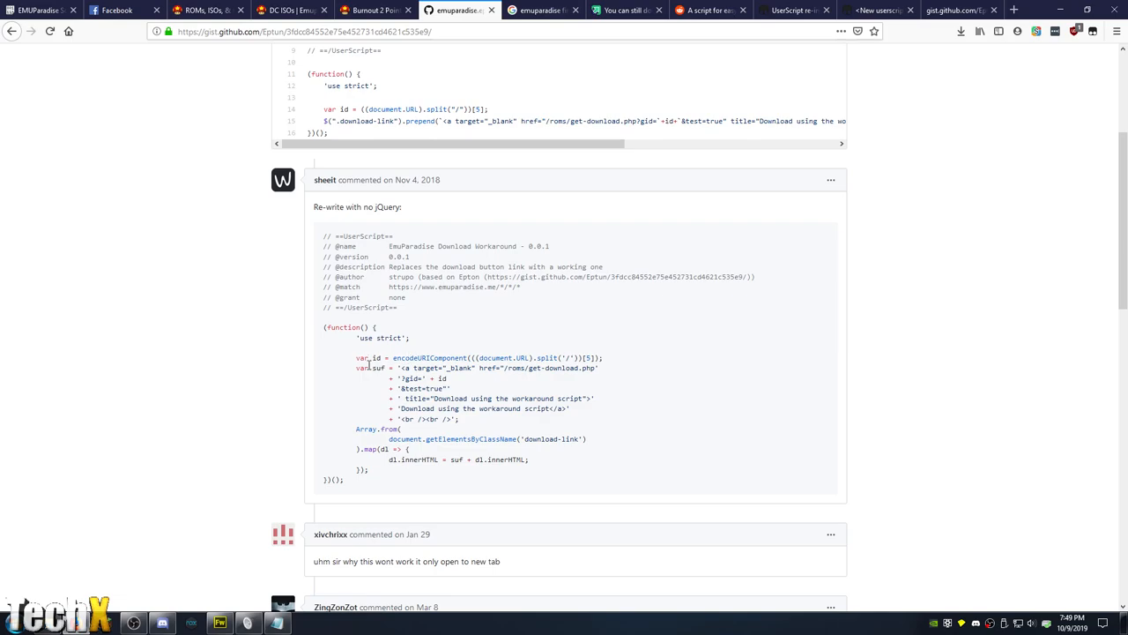
mouse_move(411, 431)
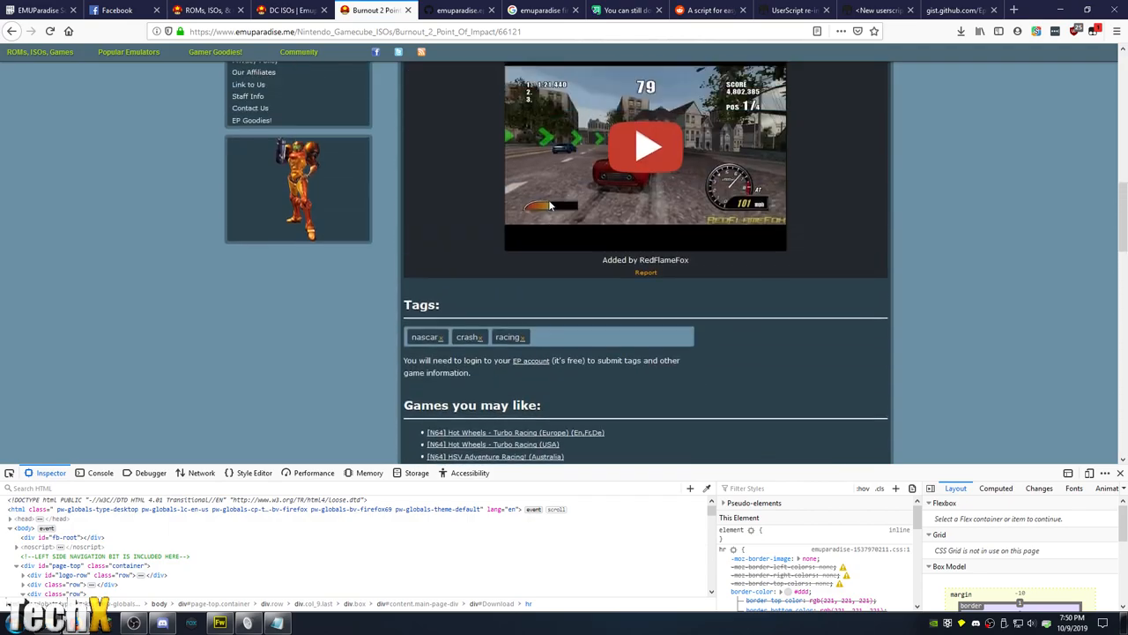
- Inspect the Driving/Racing genre link's markup on the Burnout 2 page, then view the imgur post
right_click(652, 303)
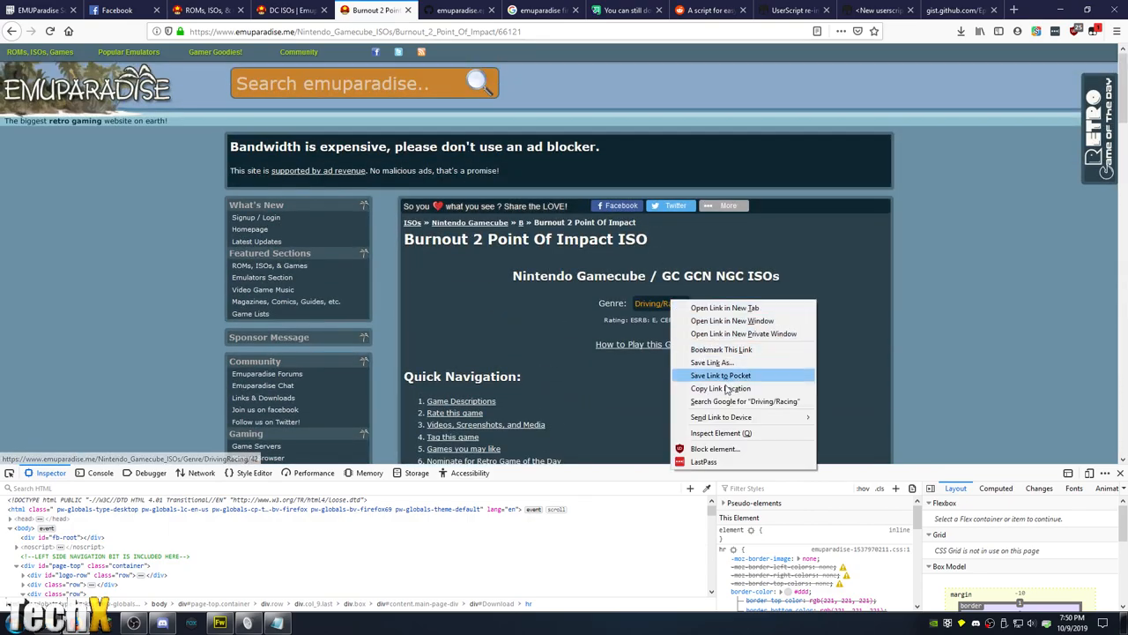
click(721, 433)
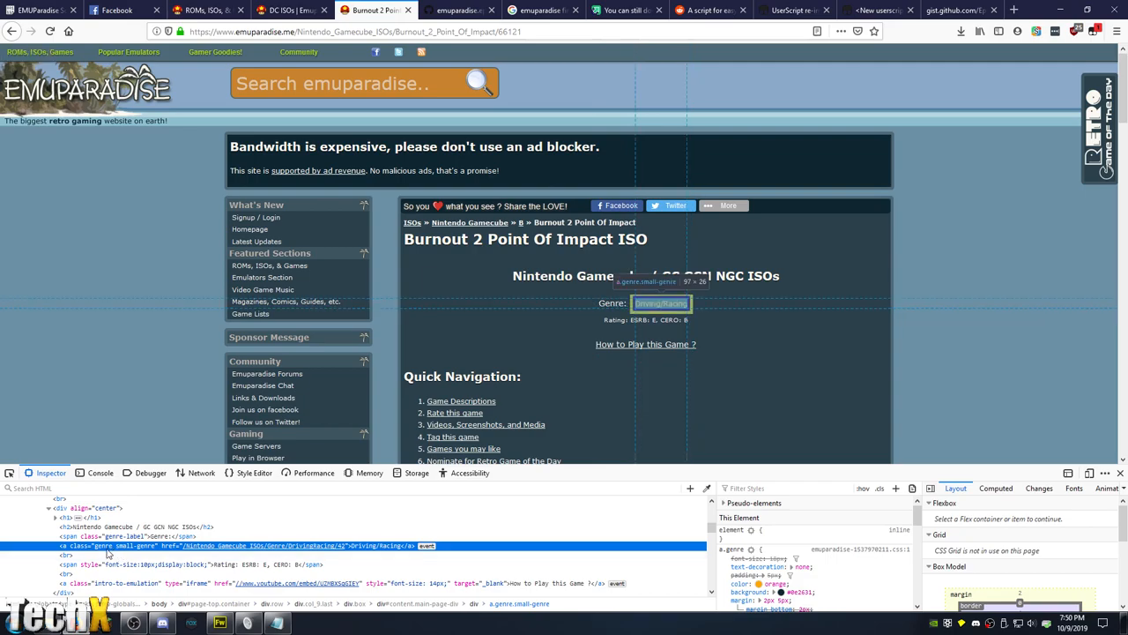
click(106, 535)
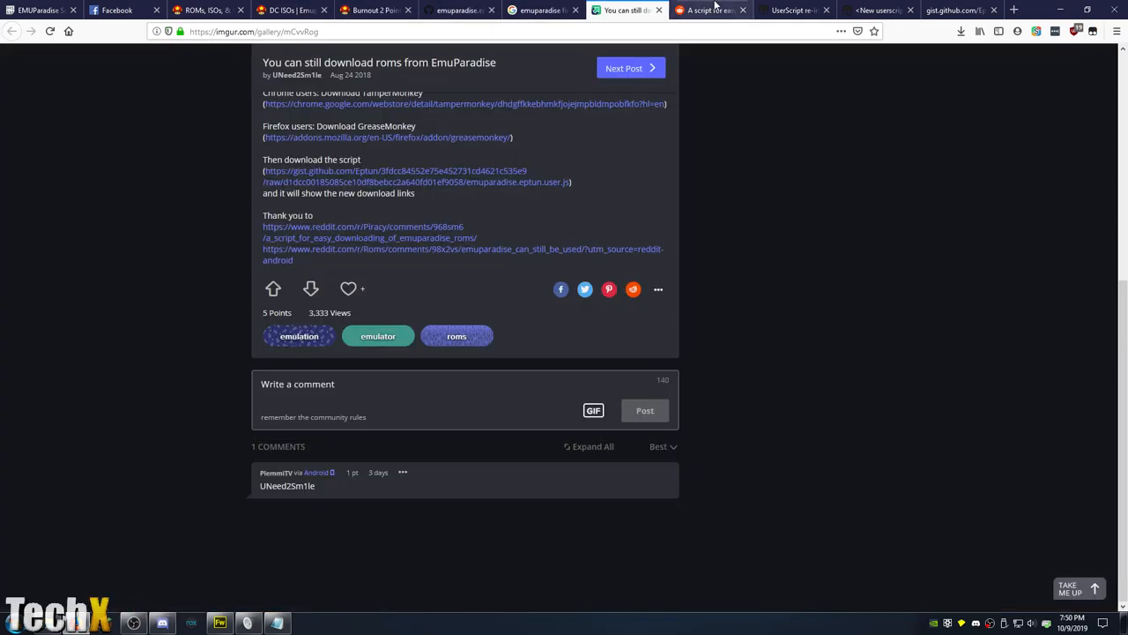
- Open the EmuParadise Download Workaround script from Tampermonkey's installed userscripts for editing
click(793, 9)
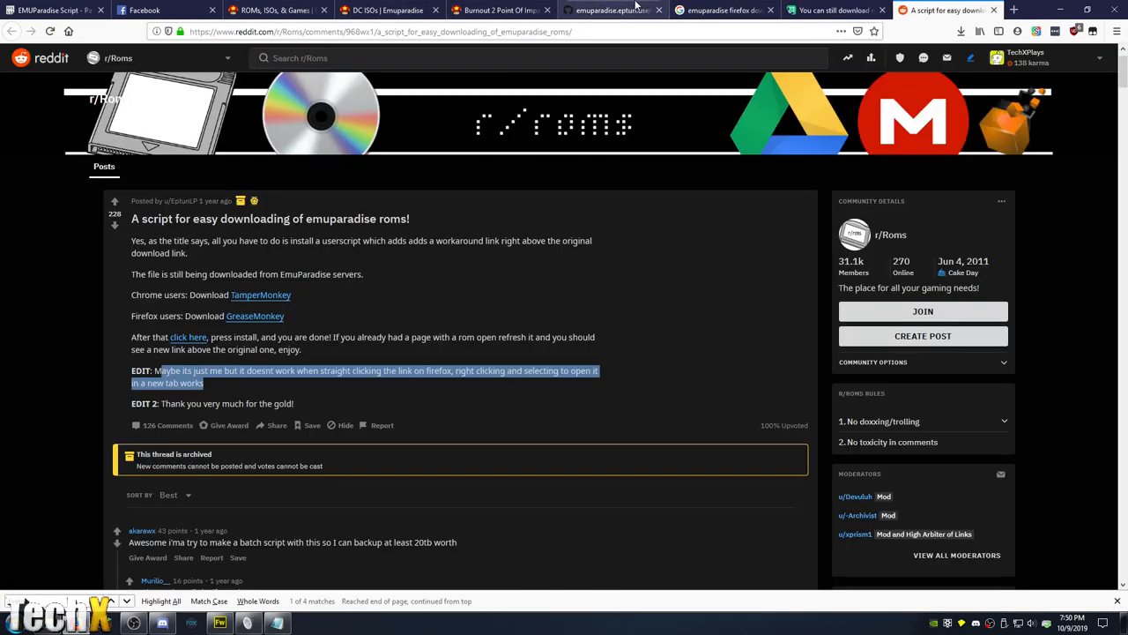
click(611, 10)
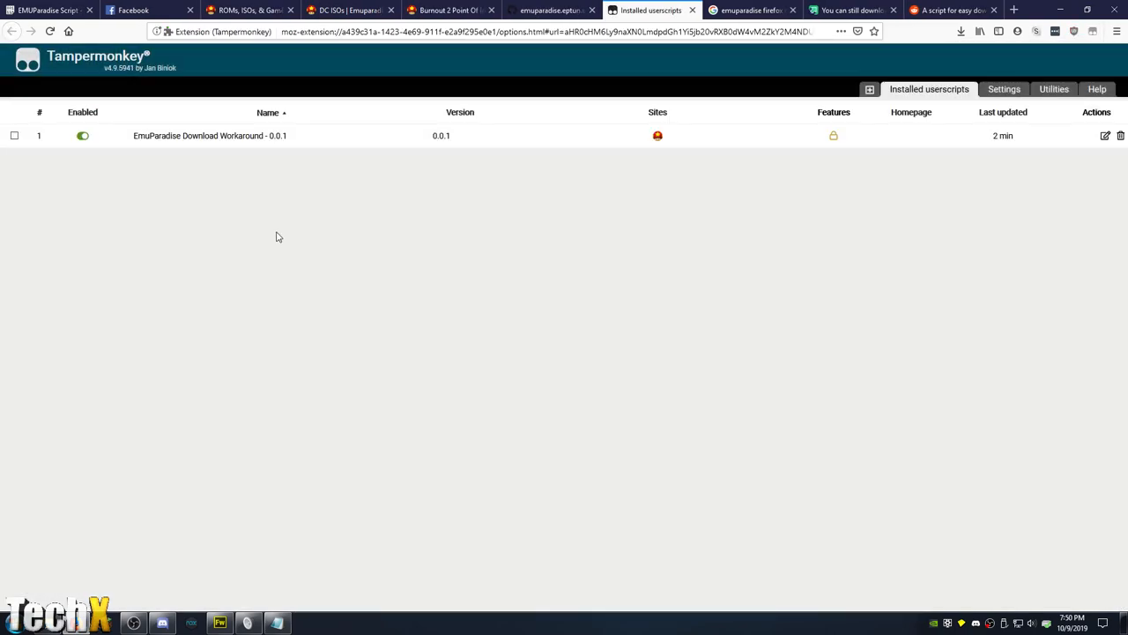
click(1104, 135)
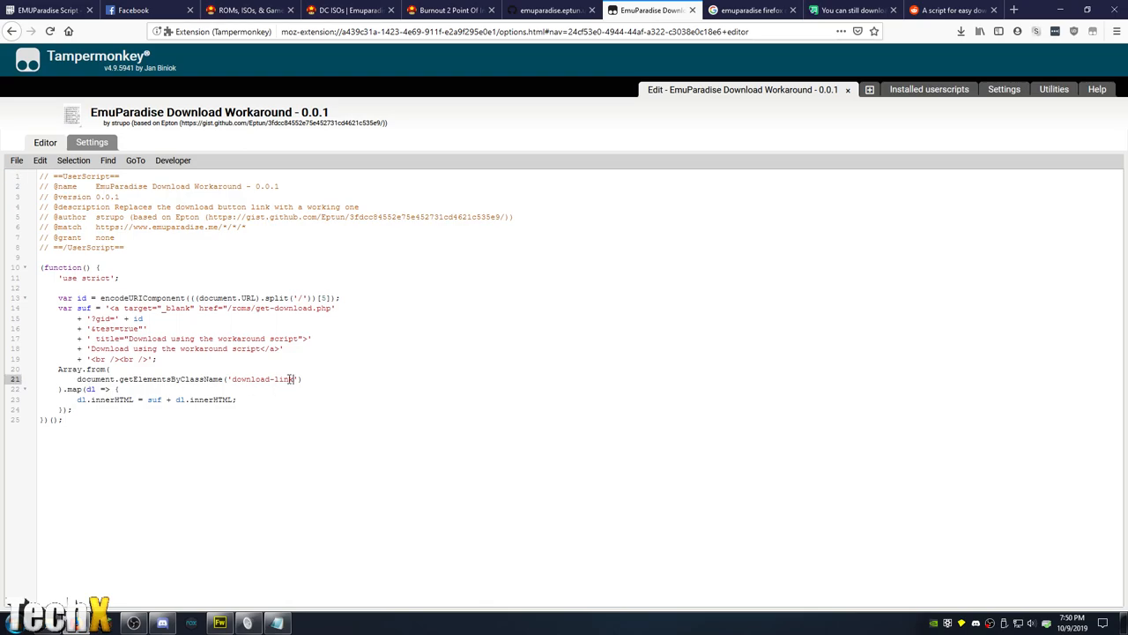
- Replace the script's 'download-link' target class with 'genre-label' and save it
text(genre-label)
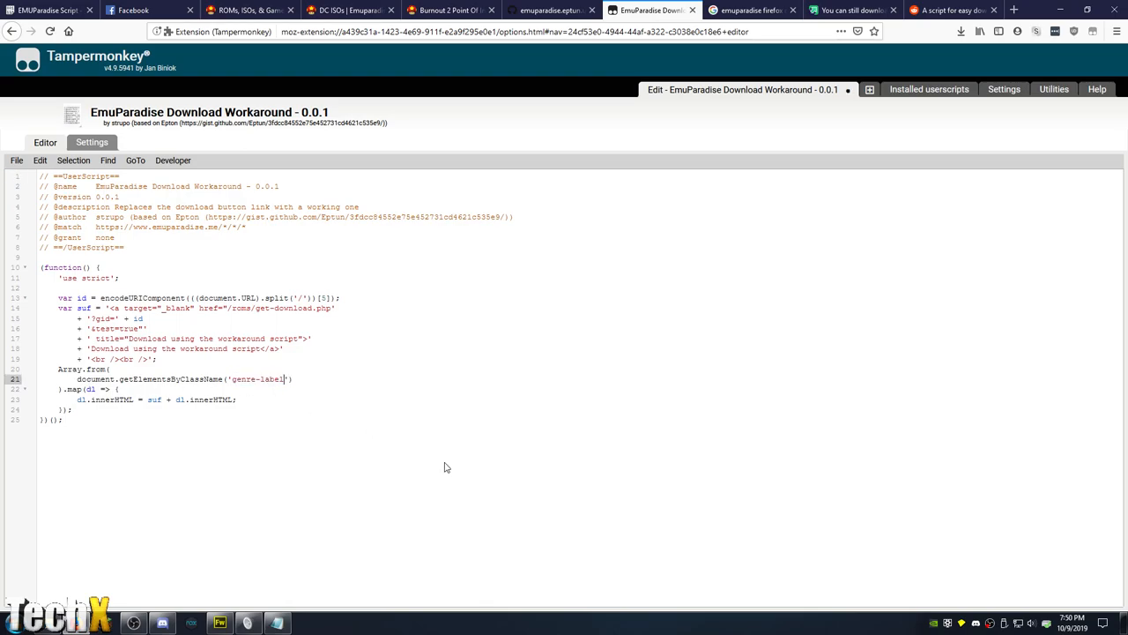
click(15, 159)
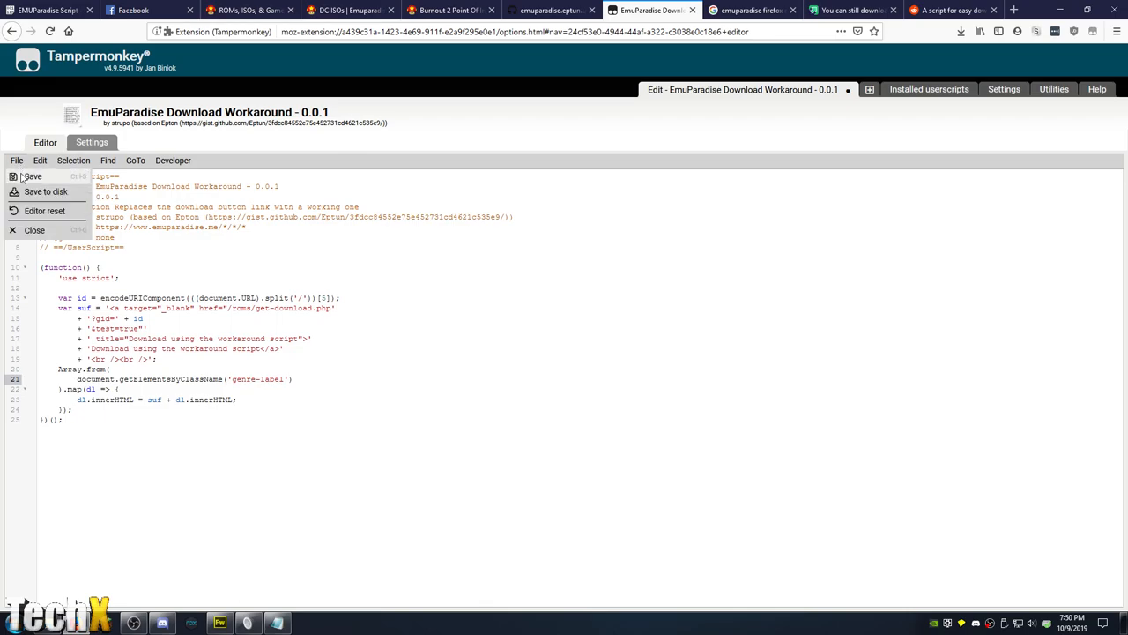
click(31, 176)
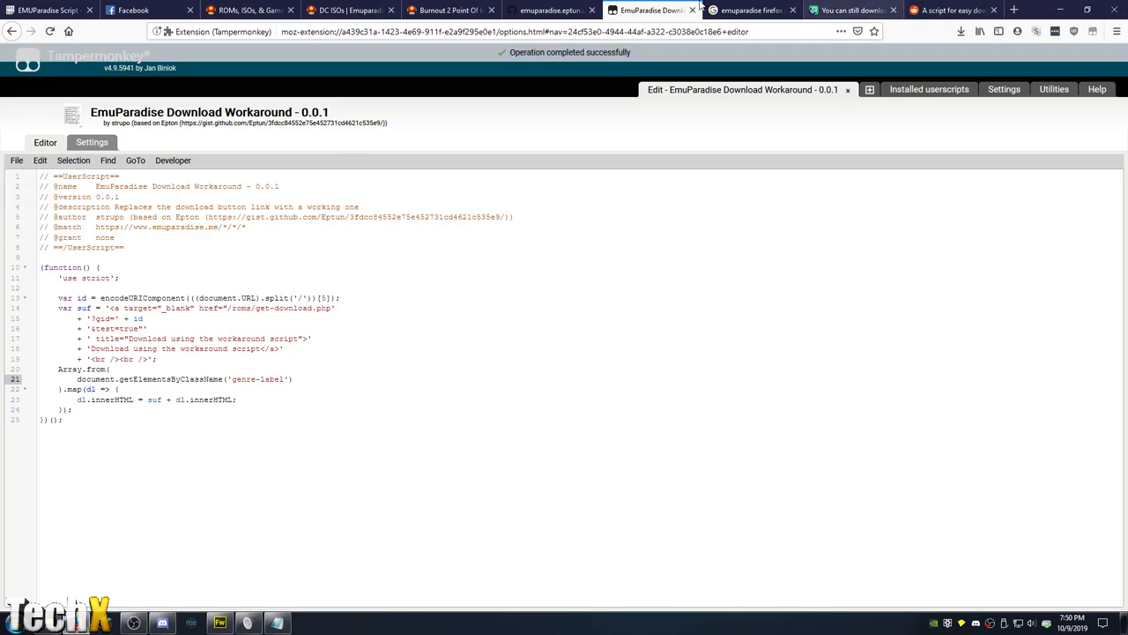
click(551, 9)
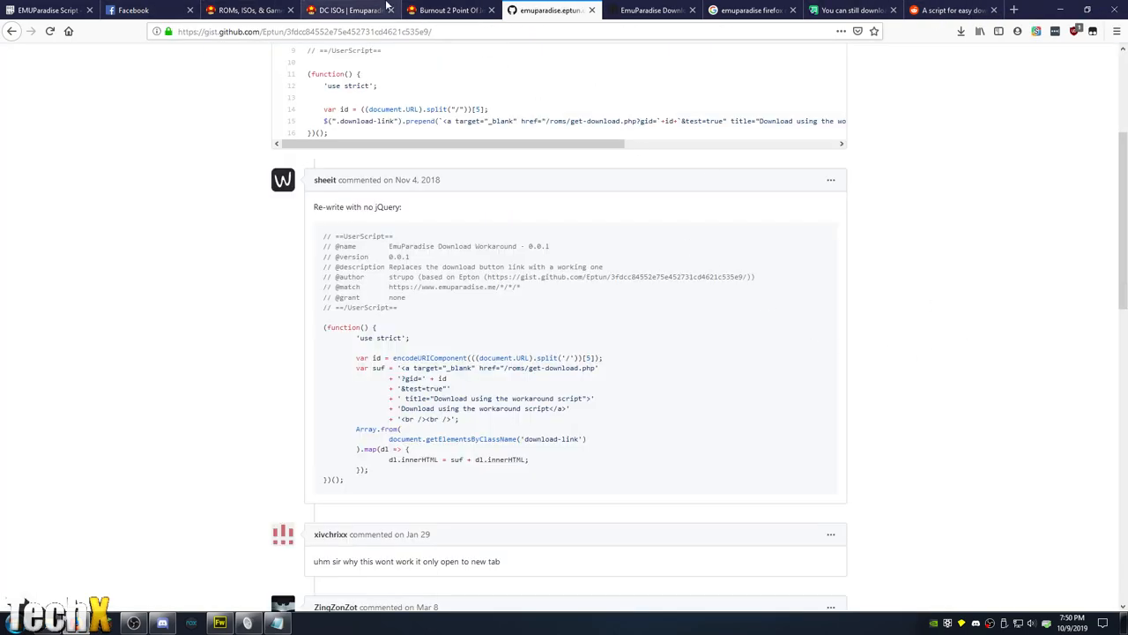
- Check the new 'Download using the workaround script' link on the Burnout 2 page and its context menu
click(450, 10)
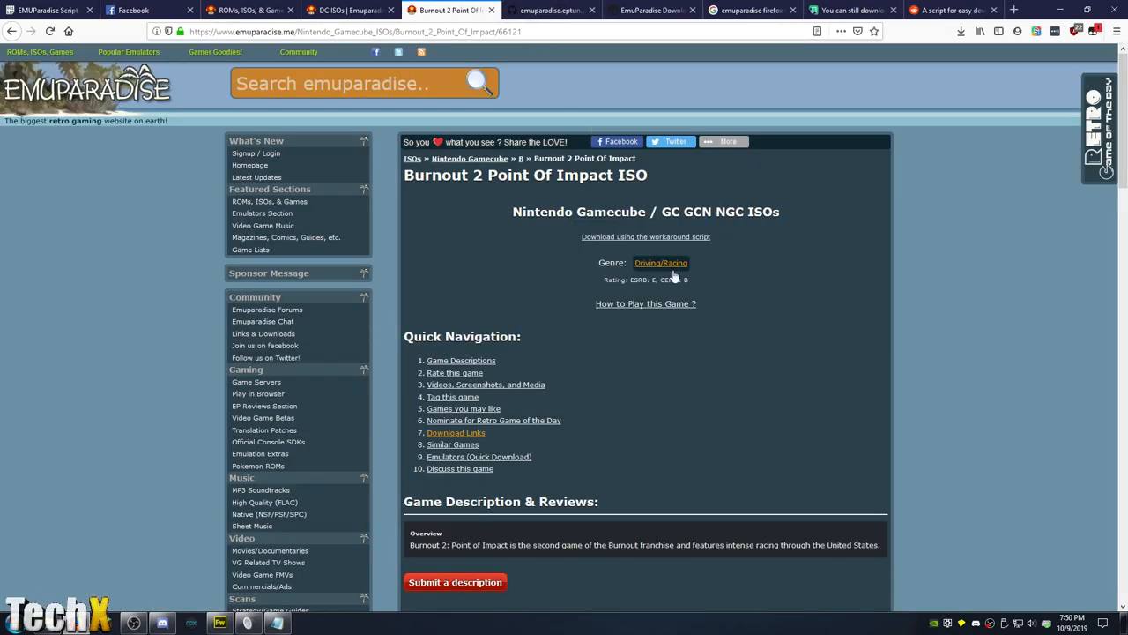
right_click(646, 236)
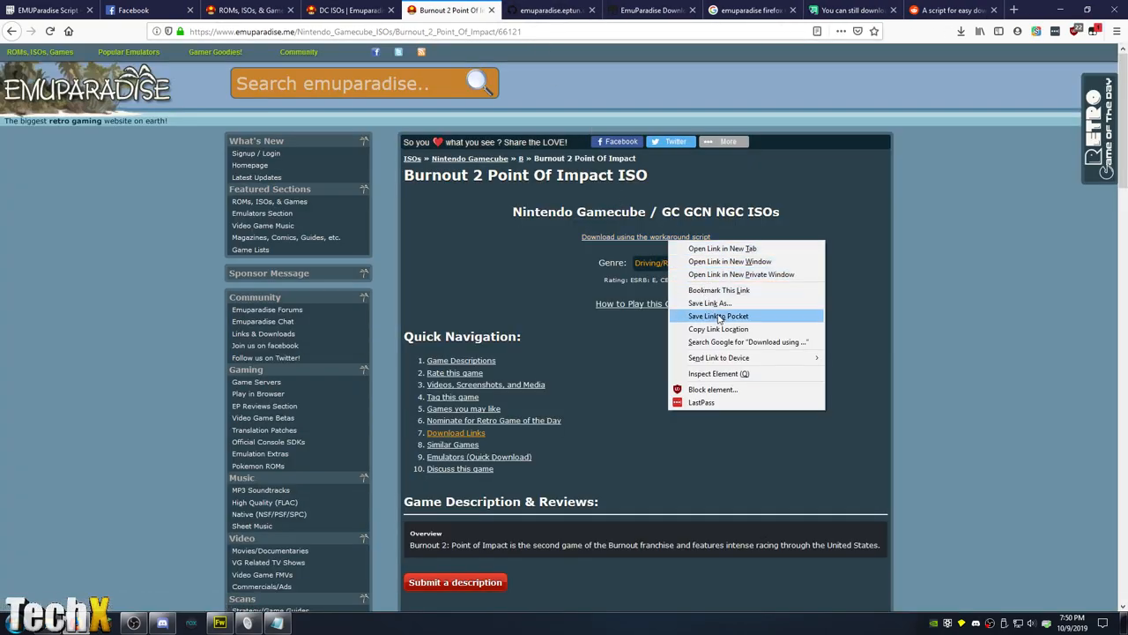
click(710, 302)
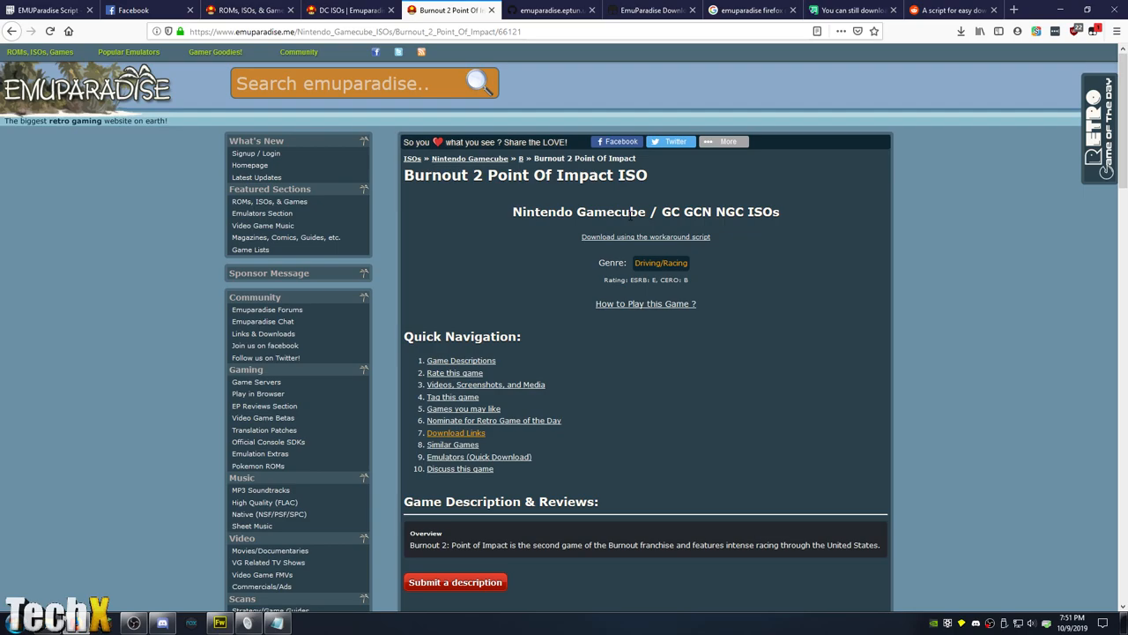
- Inspect the page heading to find the content div with class 'main-page-div'
key(F12)
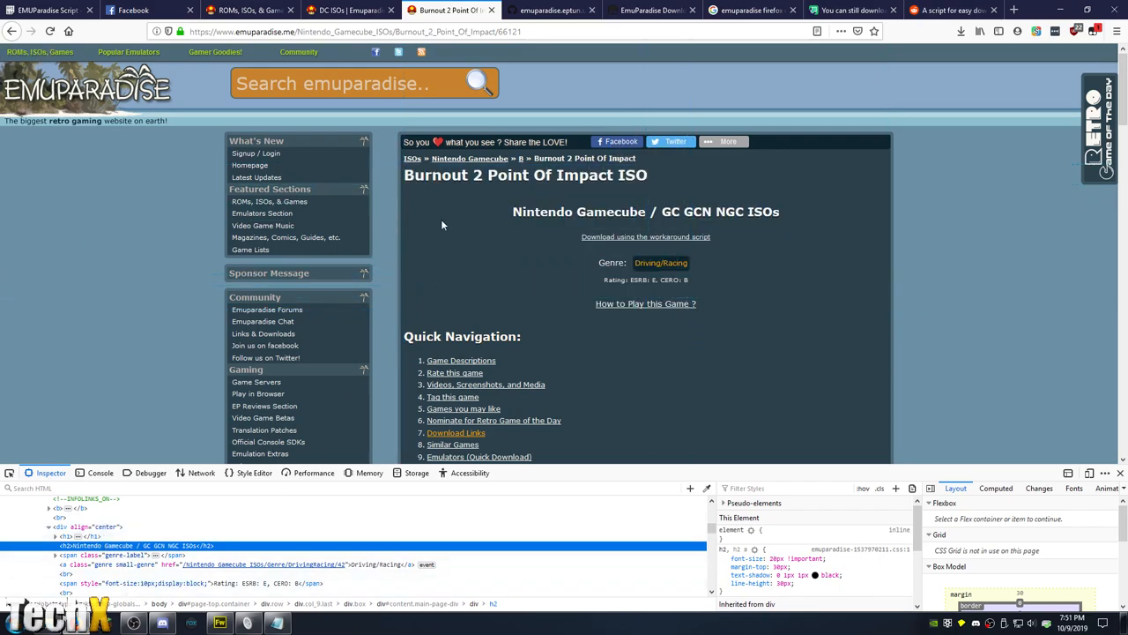
right_click(443, 224)
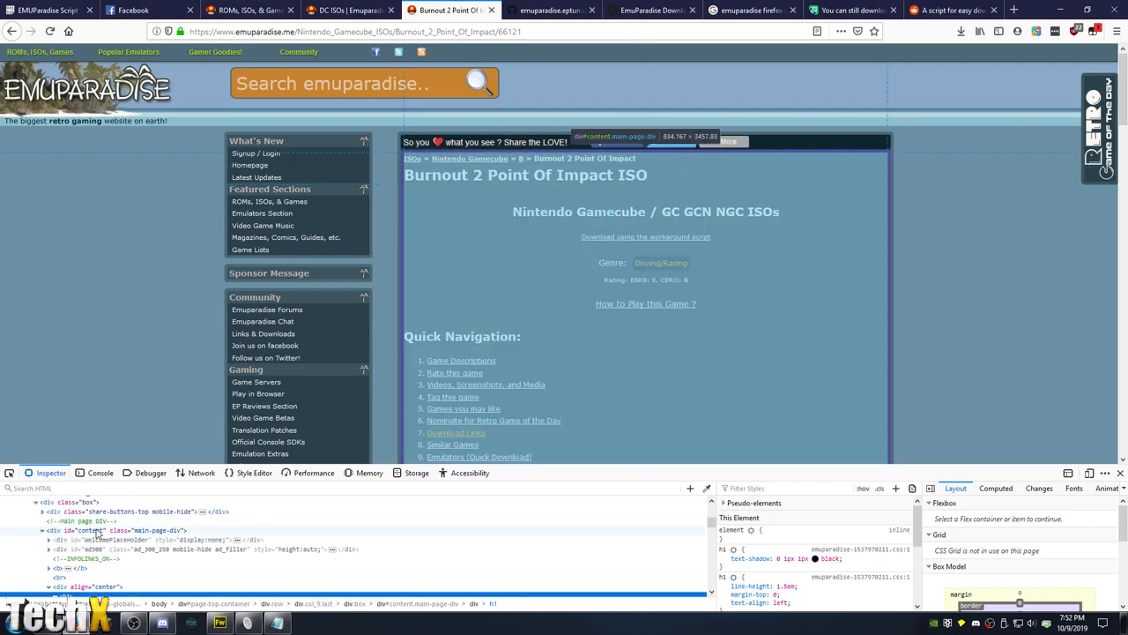
mouse_move(161, 535)
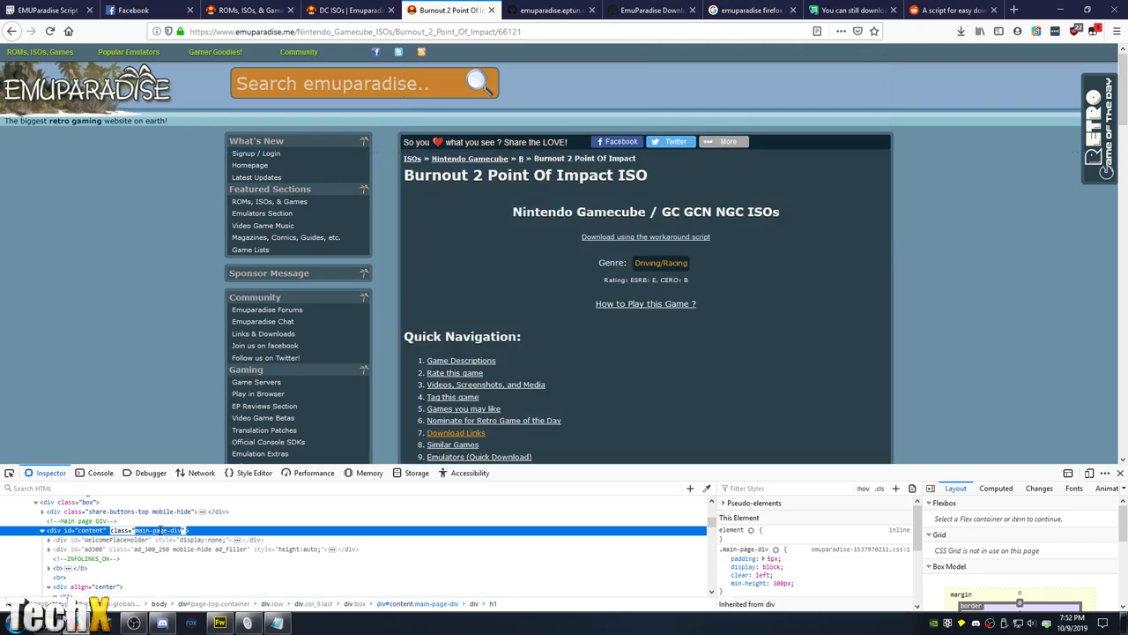
click(550, 10)
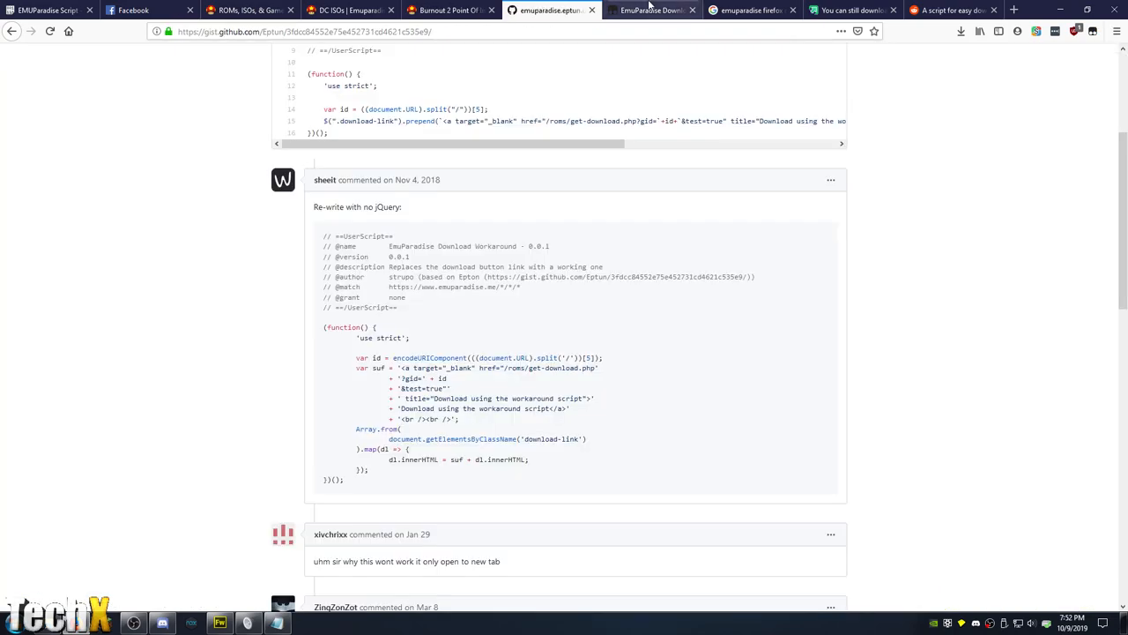
- Retarget the script to 'main-page-div' and wrap the link text in an h1 heading
click(652, 10)
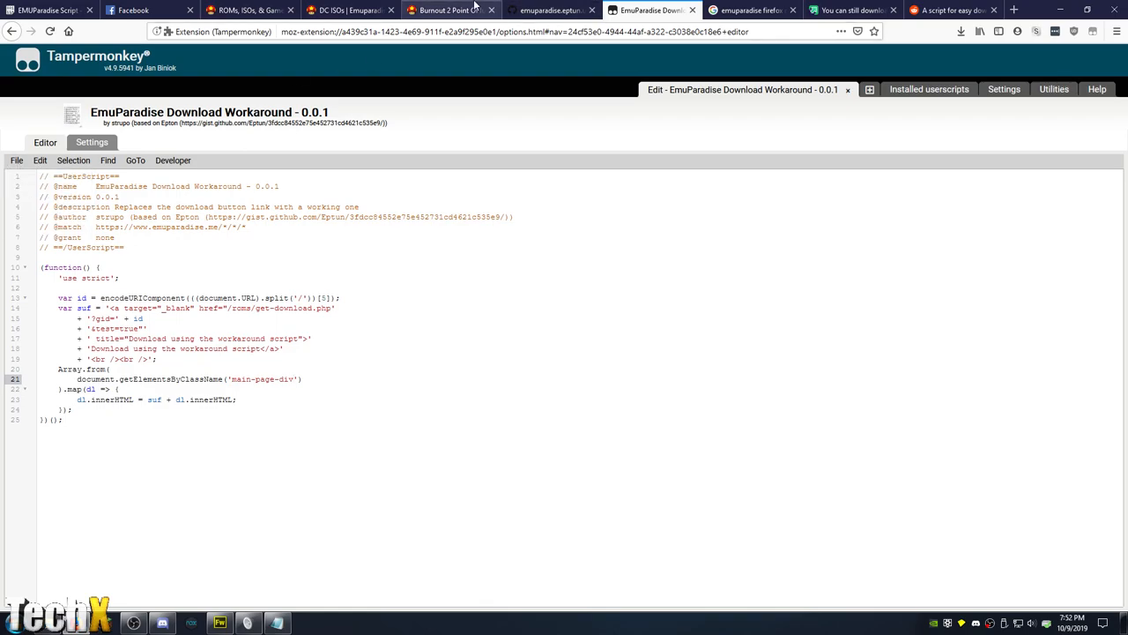
click(450, 10)
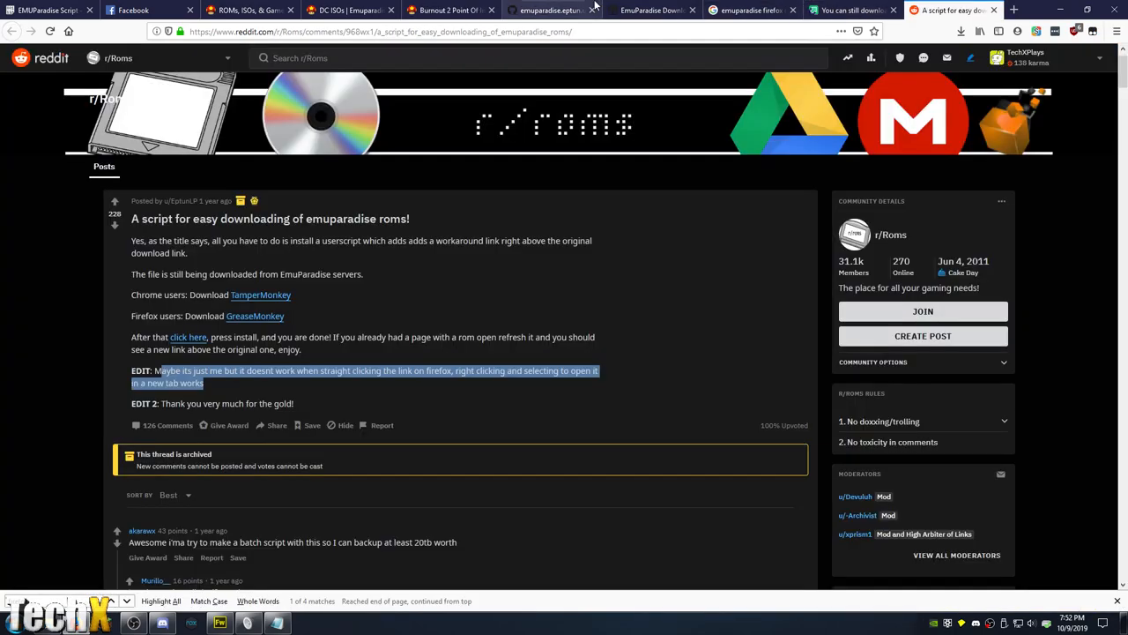
click(647, 10)
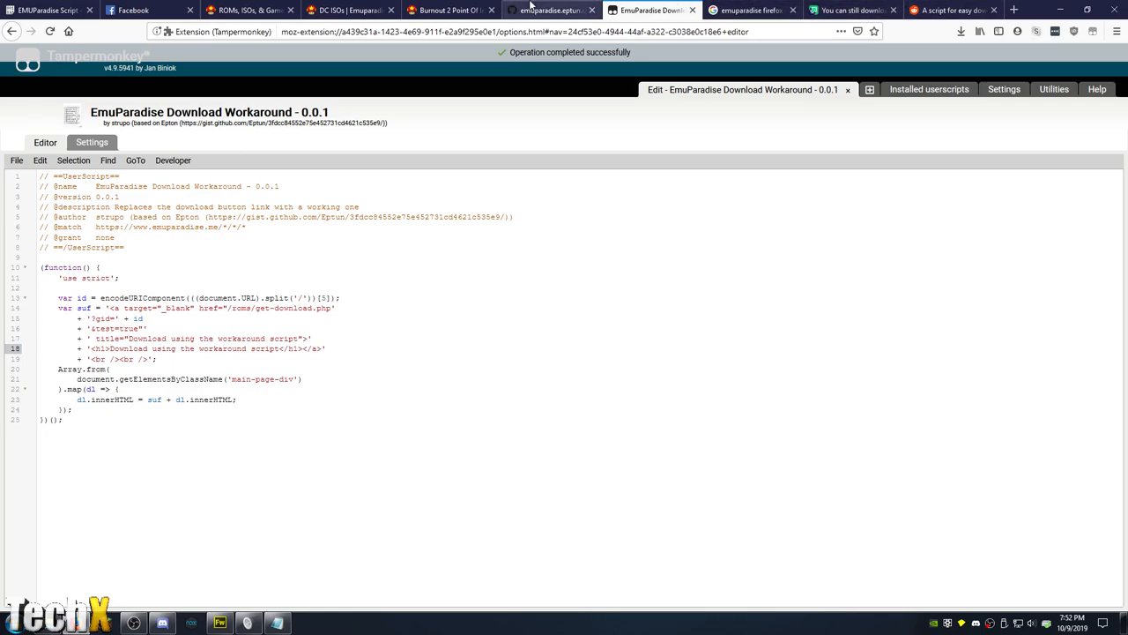
- View the Burnout 2 page with the large workaround download heading at the top
click(449, 9)
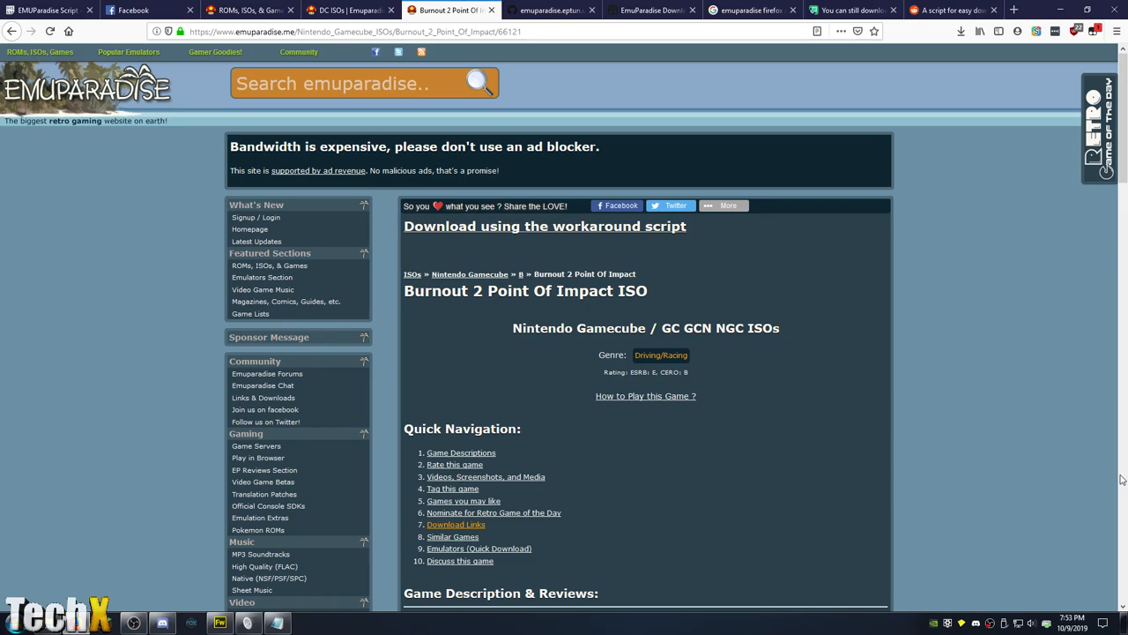
mouse_move(379, 592)
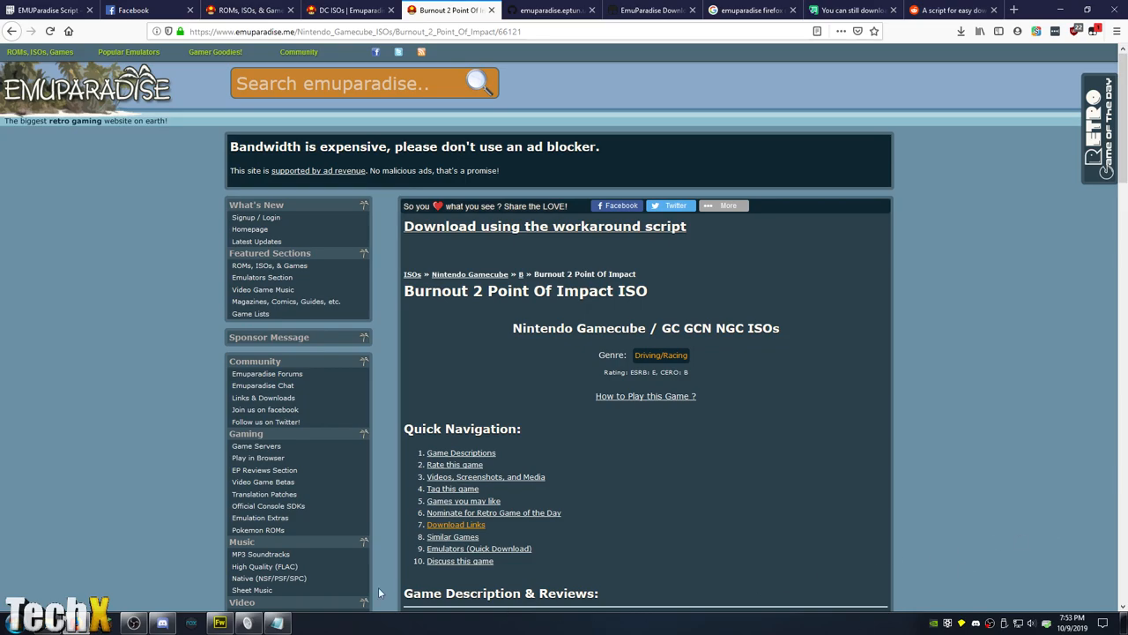